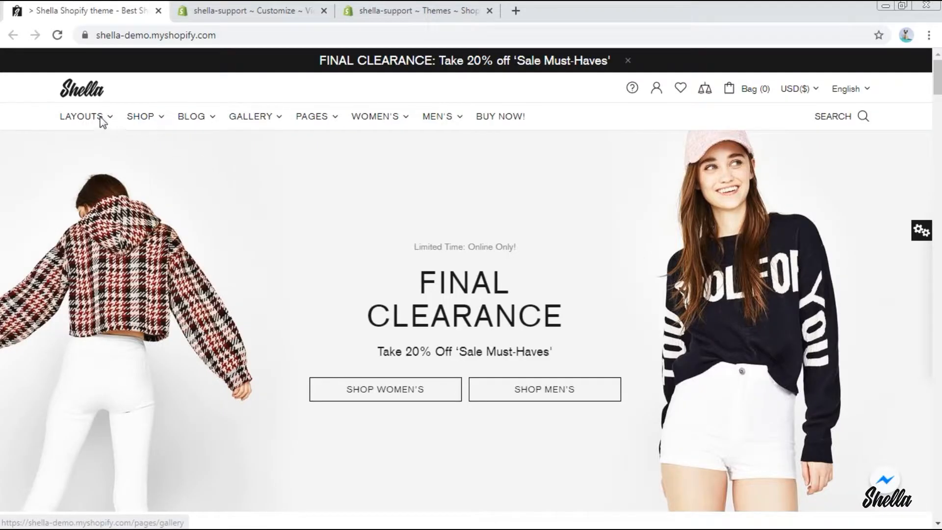
- Open another Shella home page demo and advance its slider to the video slide
{"action": "left_click", "coordinate": [82, 116]}
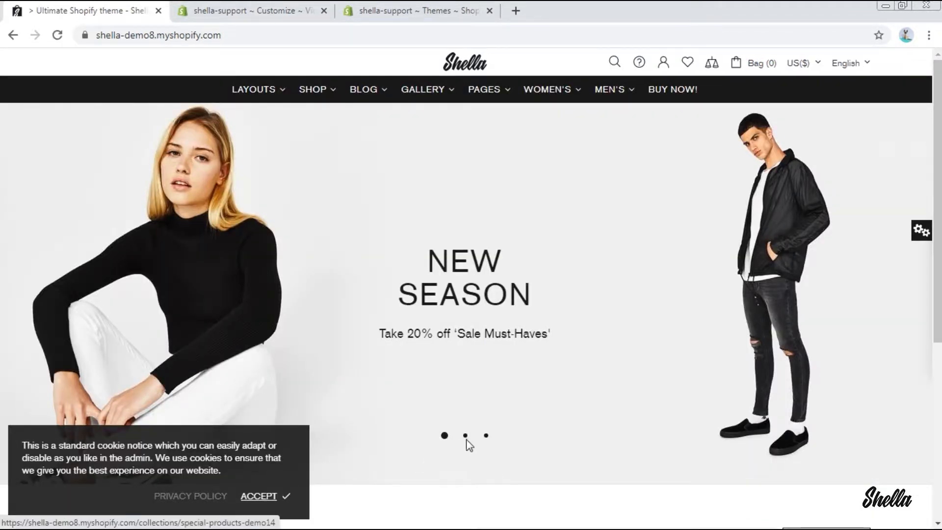
{"action": "left_click", "coordinate": [465, 435]}
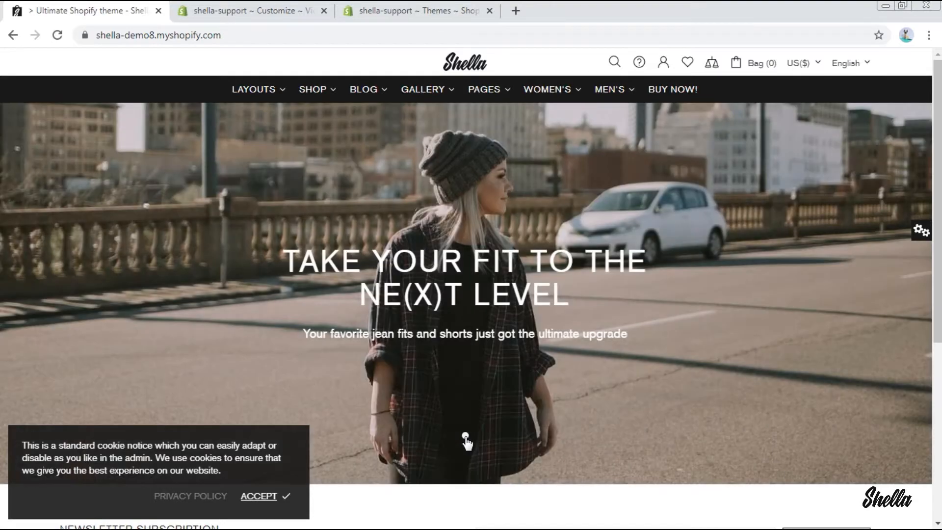
{"action": "mouse_move", "coordinate": [490, 441]}
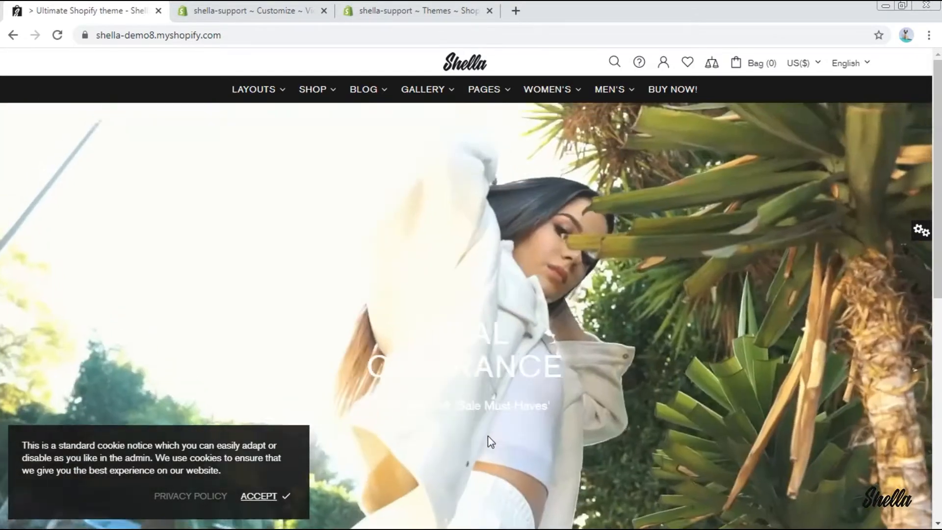
- In the theme editor, open the home page Builder section's settings and scroll to its content area
{"action": "left_click", "coordinate": [252, 11]}
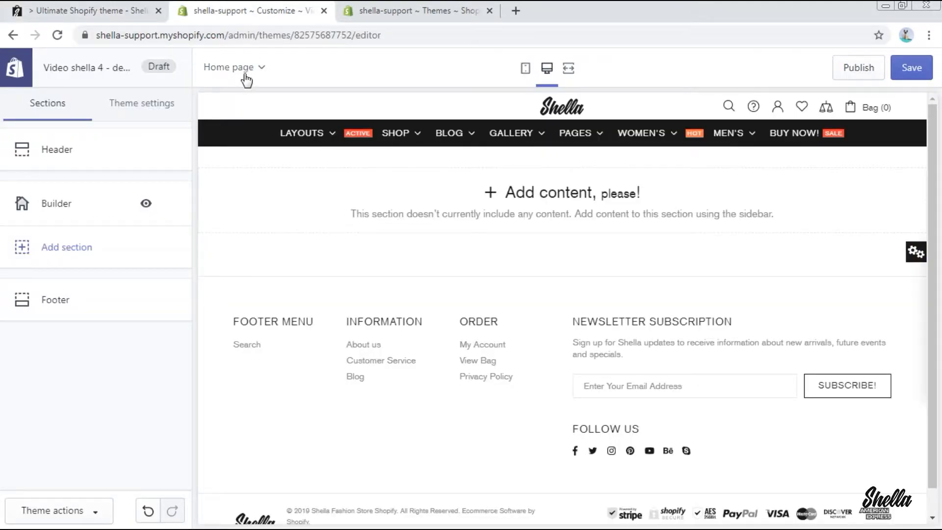
{"action": "mouse_move", "coordinate": [77, 207]}
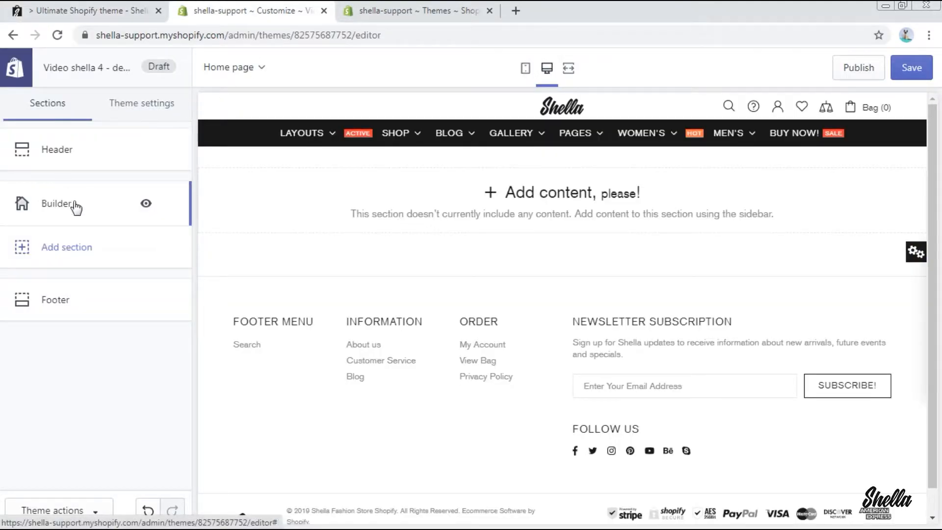
{"action": "left_click", "coordinate": [56, 203]}
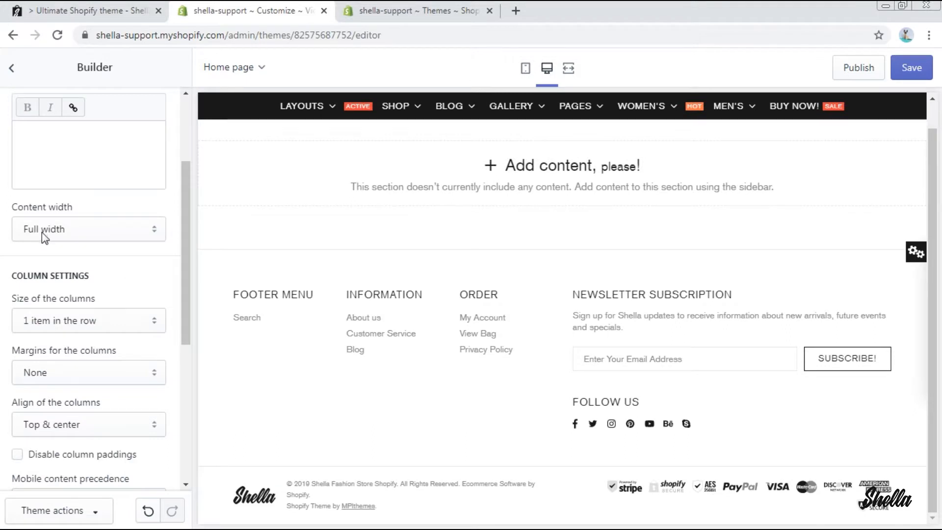
{"action": "scroll", "scroll_direction": "down", "scroll_amount": 3}
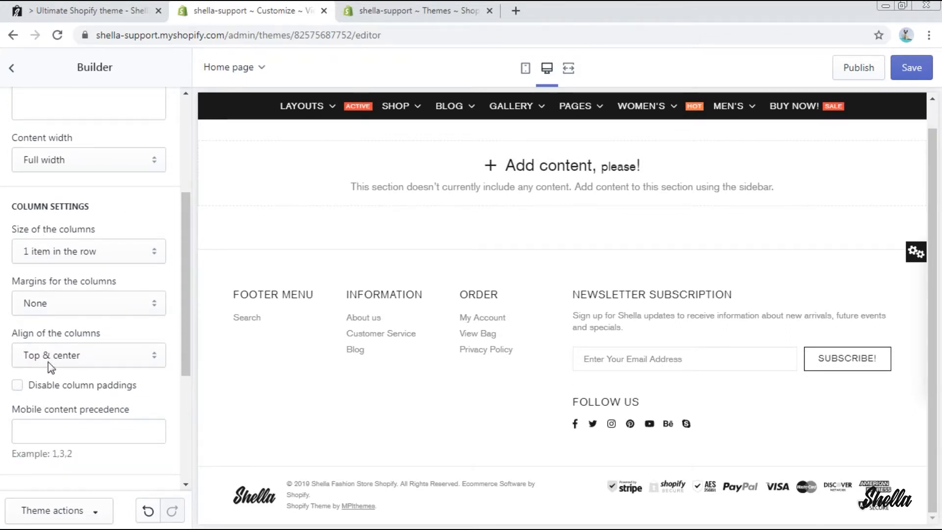
{"action": "scroll", "scroll_direction": "down", "scroll_amount": 3}
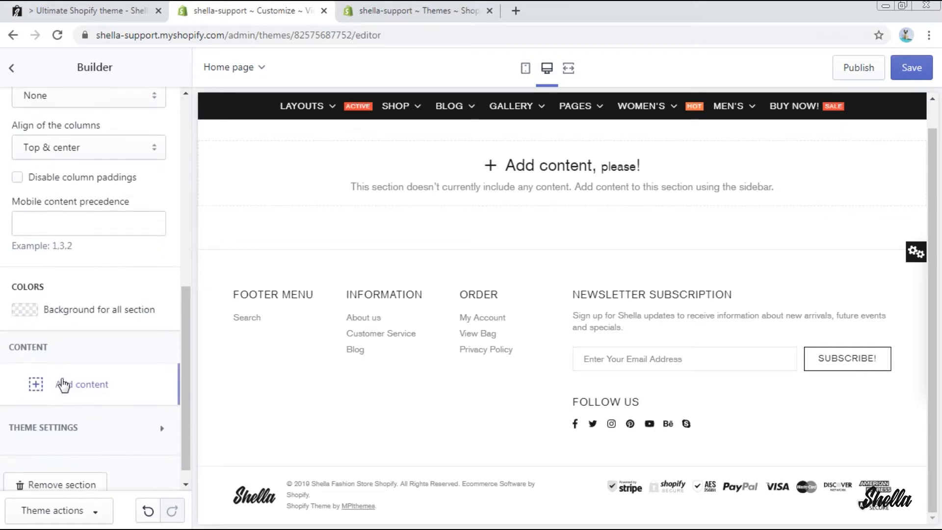
- Add a Slick Slider block with bullets enabled and a 4-second slide speed
{"action": "left_click", "coordinate": [82, 383]}
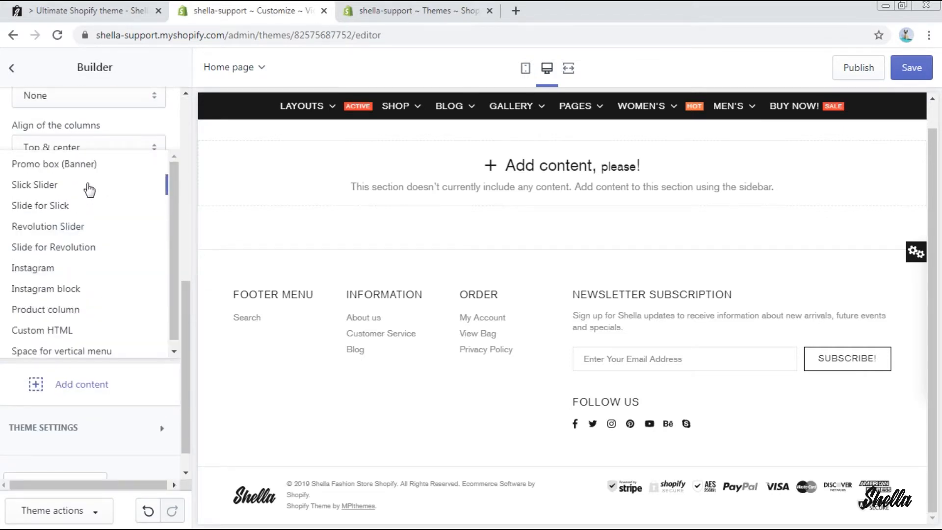
{"action": "left_click", "coordinate": [35, 185]}
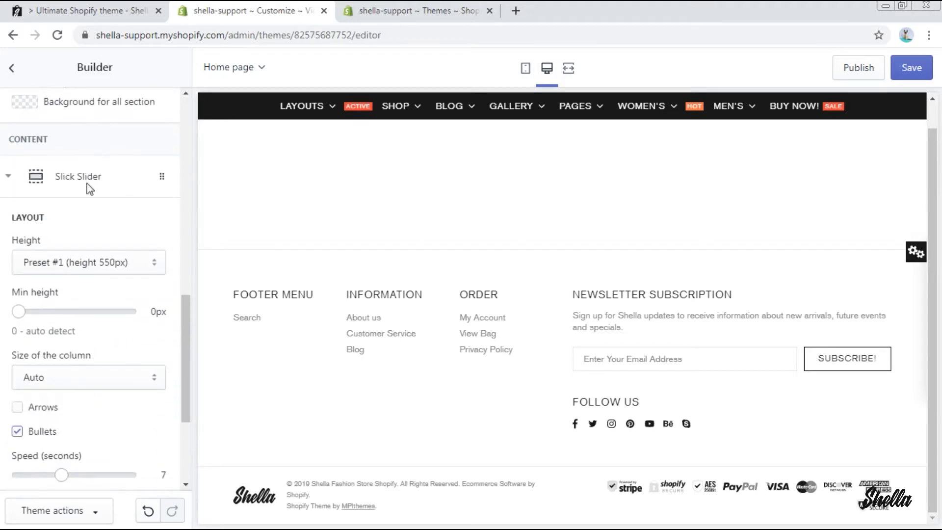
{"action": "mouse_move", "coordinate": [100, 212]}
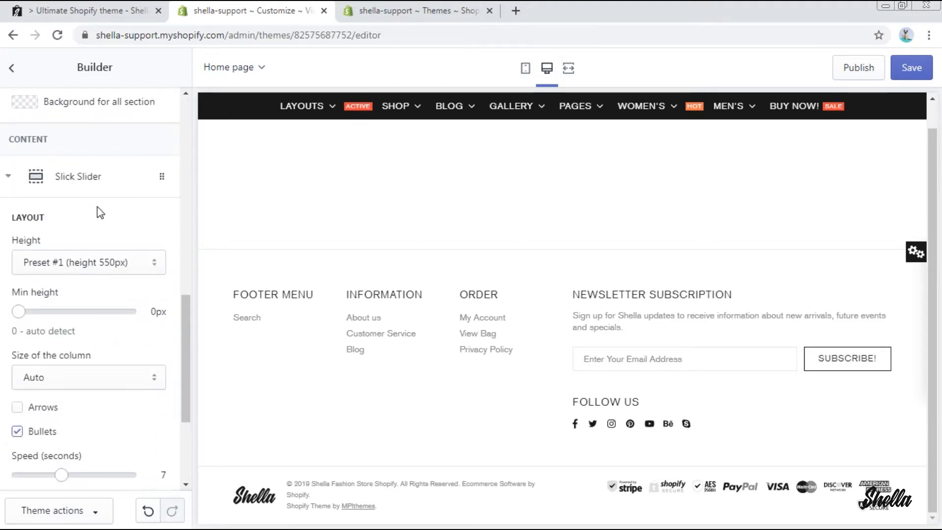
{"action": "scroll", "scroll_direction": "down", "scroll_amount": 3}
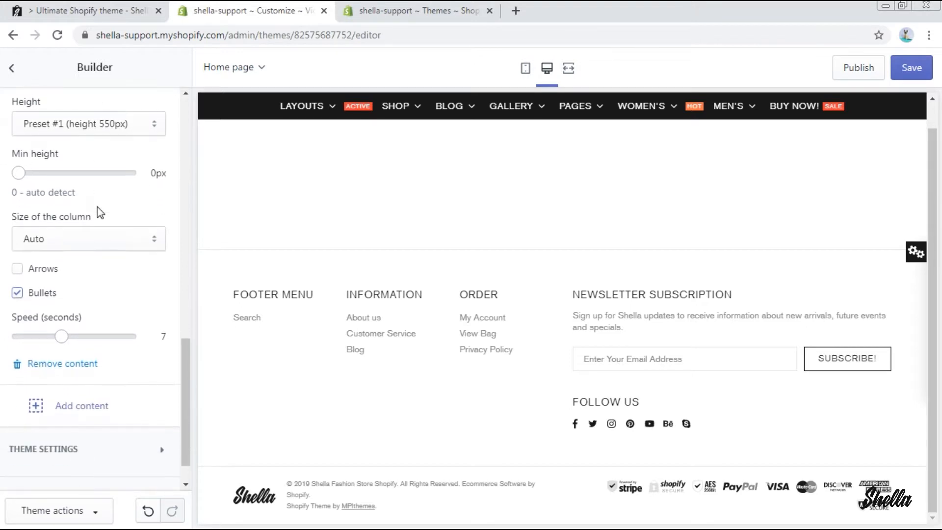
{"action": "mouse_move", "coordinate": [86, 300]}
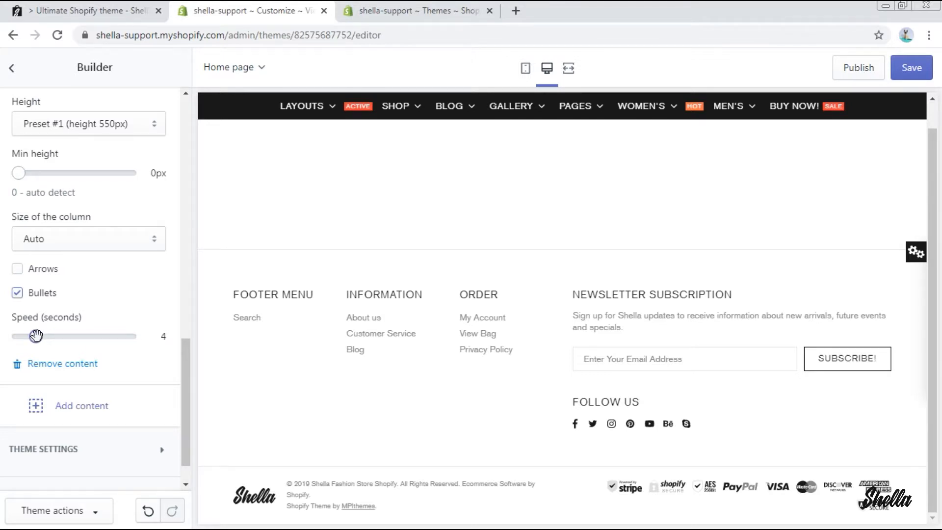
- Add a Slide for Slick with the seated-woman photo as desktop and mobile image
{"action": "left_click", "coordinate": [81, 405]}
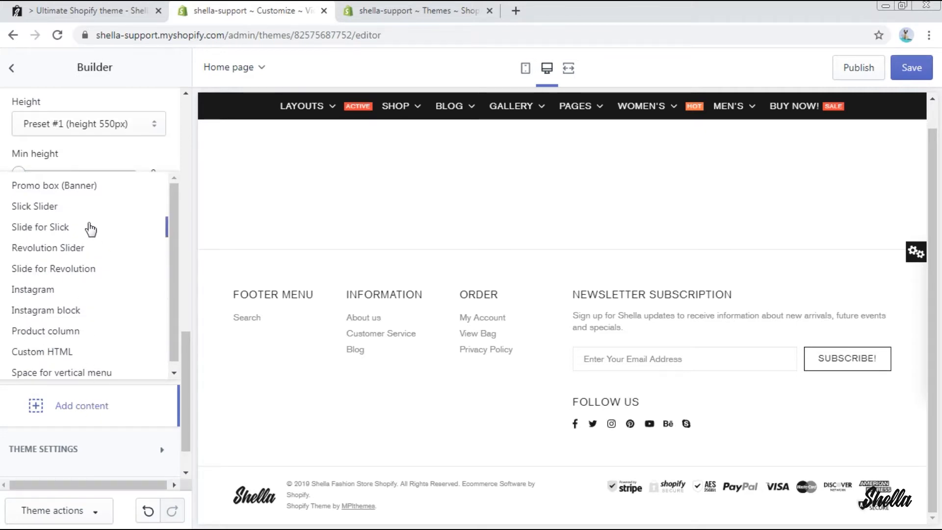
{"action": "left_click", "coordinate": [40, 227]}
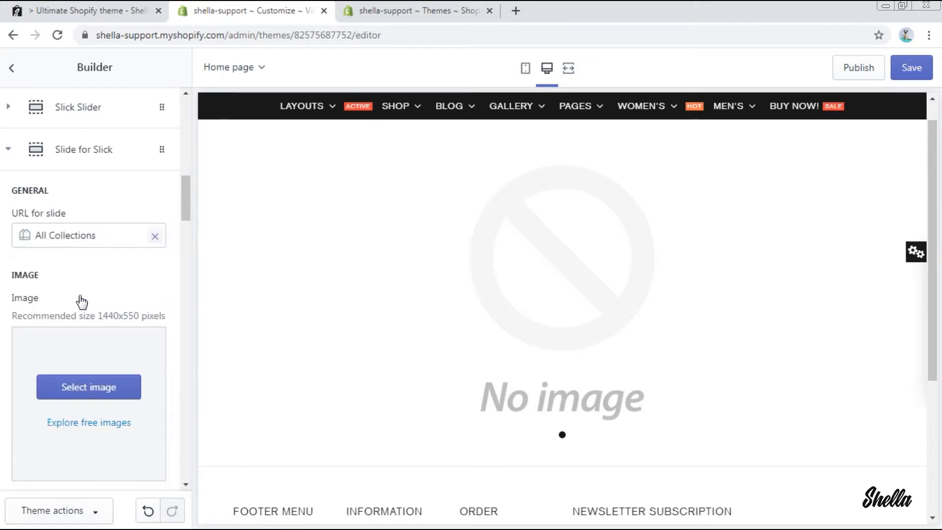
{"action": "left_click", "coordinate": [88, 387]}
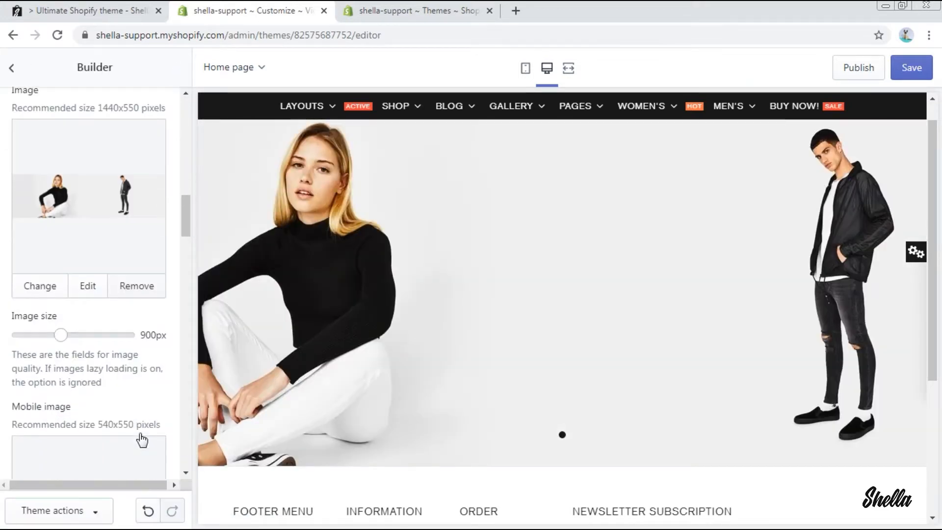
{"action": "left_click", "coordinate": [40, 286]}
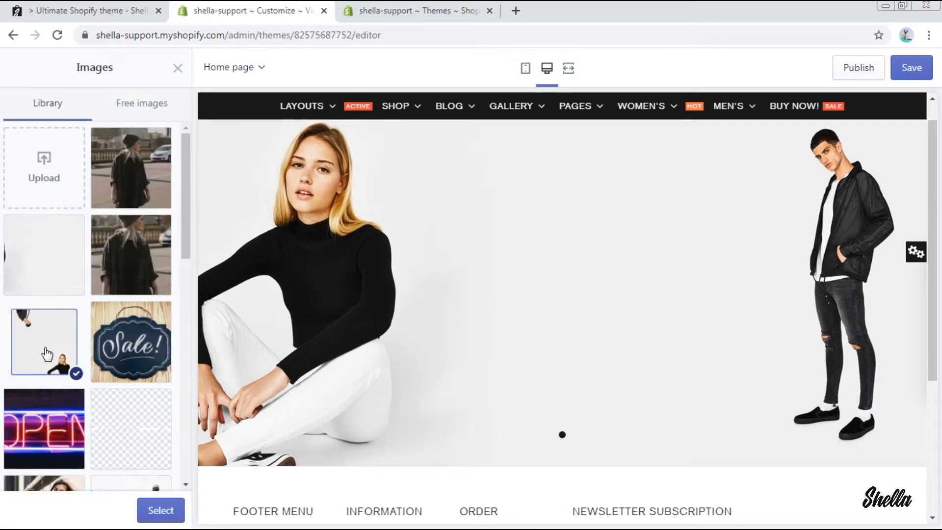
{"action": "left_click", "coordinate": [160, 510]}
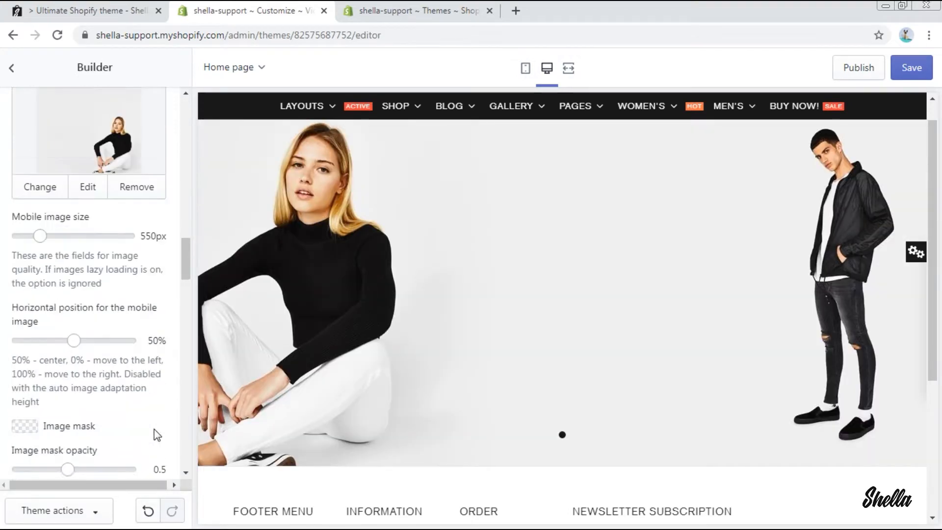
- Enter slide text lines 'NEW <br> SEASON' and 'Take 20% off "Sale Must-Haves"'
{"action": "scroll", "scroll_direction": "down", "scroll_amount": 3}
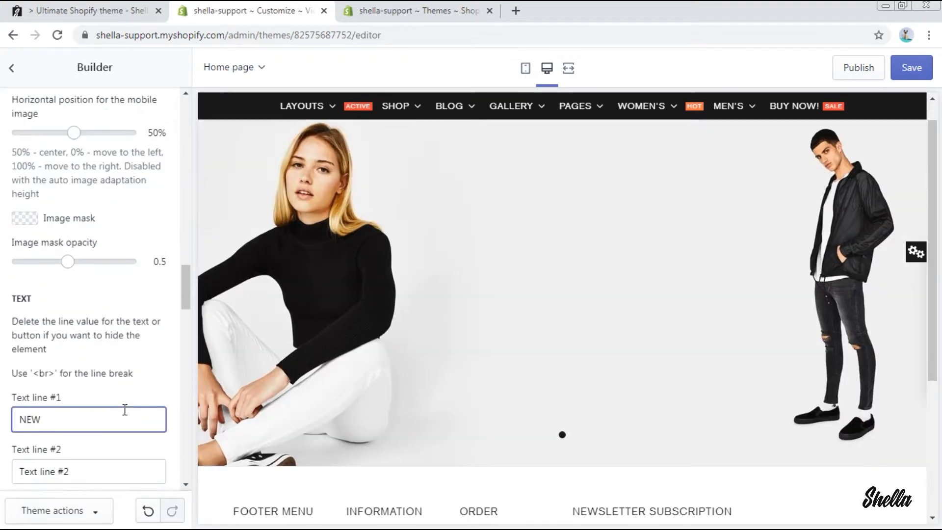
{"action": "type", "text": "<br>"}
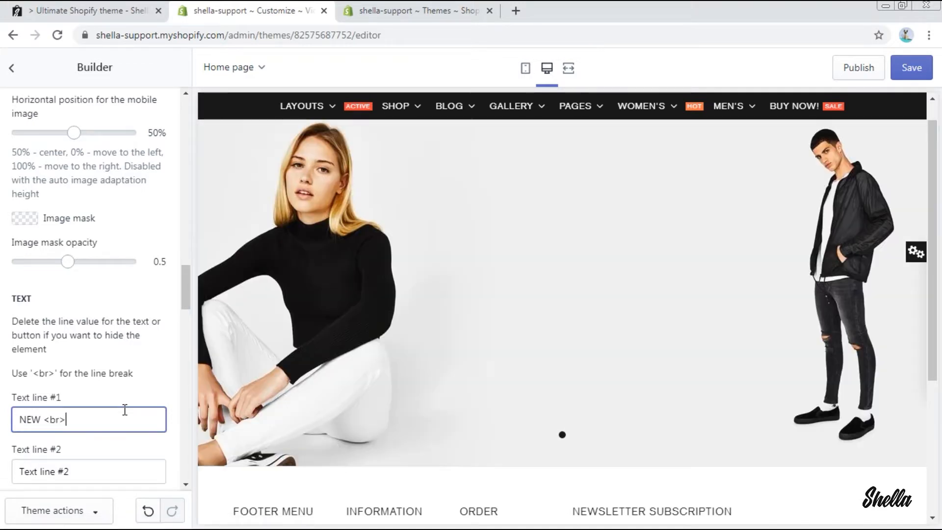
{"action": "type", "text": "SEASON"}
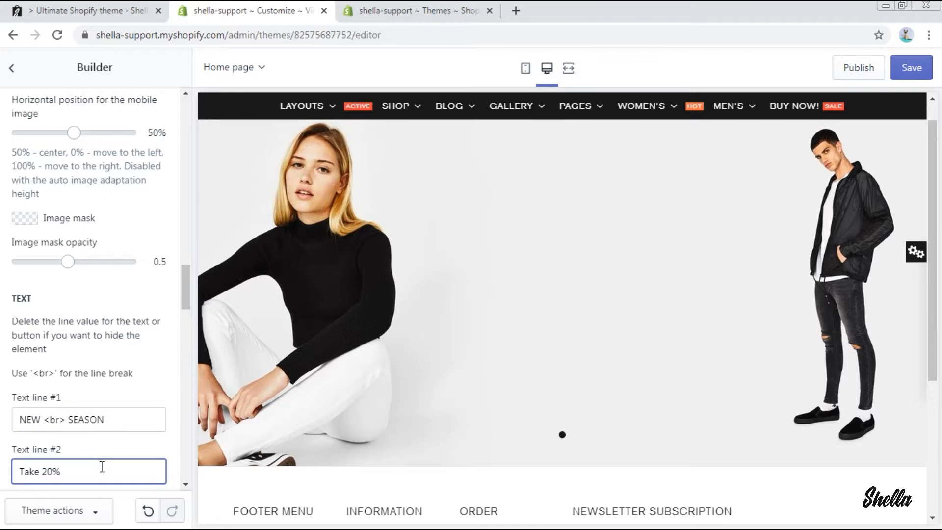
{"action": "type", "text": "off \"Sale Must-Haves"}
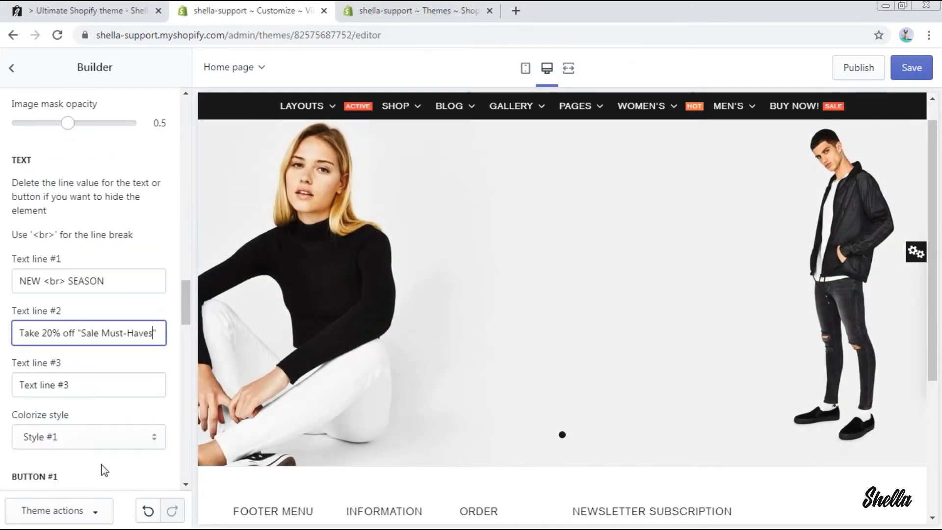
{"action": "scroll", "scroll_direction": "down", "scroll_amount": 3}
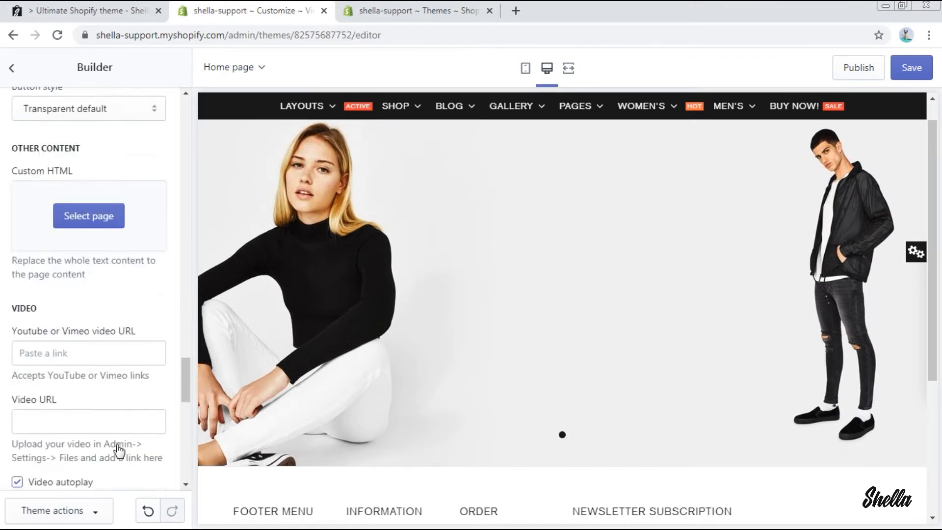
- Set the first slide to the Type #1 v4 layout with centered text and no button
{"action": "left_click", "coordinate": [88, 389]}
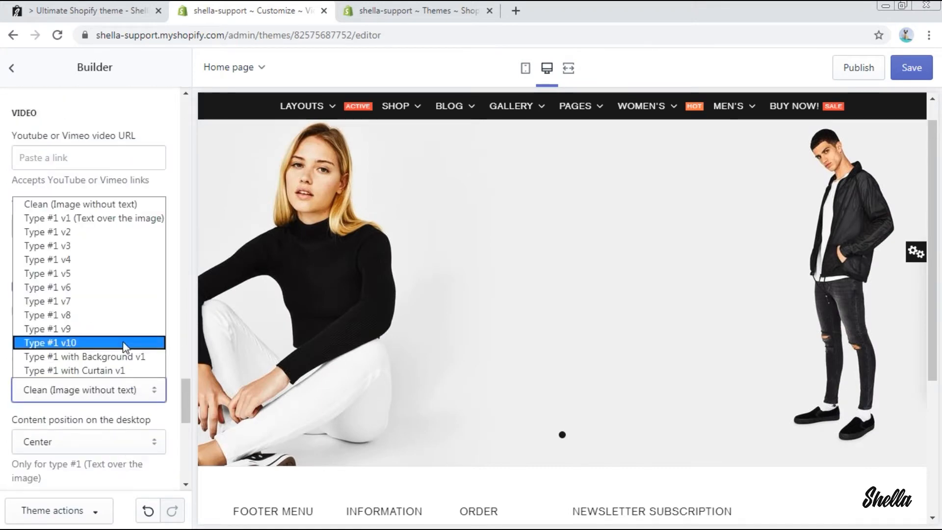
{"action": "left_click", "coordinate": [48, 260]}
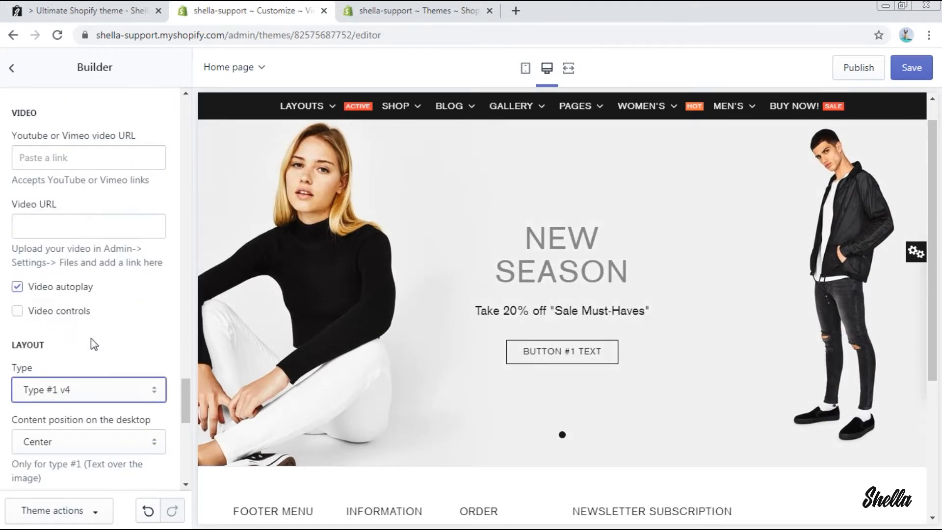
{"action": "scroll", "scroll_direction": "up", "scroll_amount": 3}
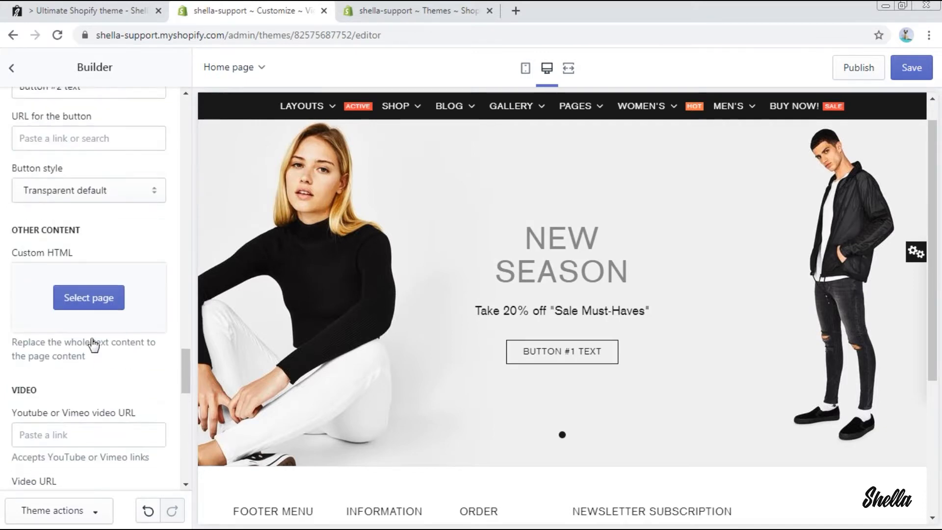
{"action": "scroll", "scroll_direction": "up", "scroll_amount": 3}
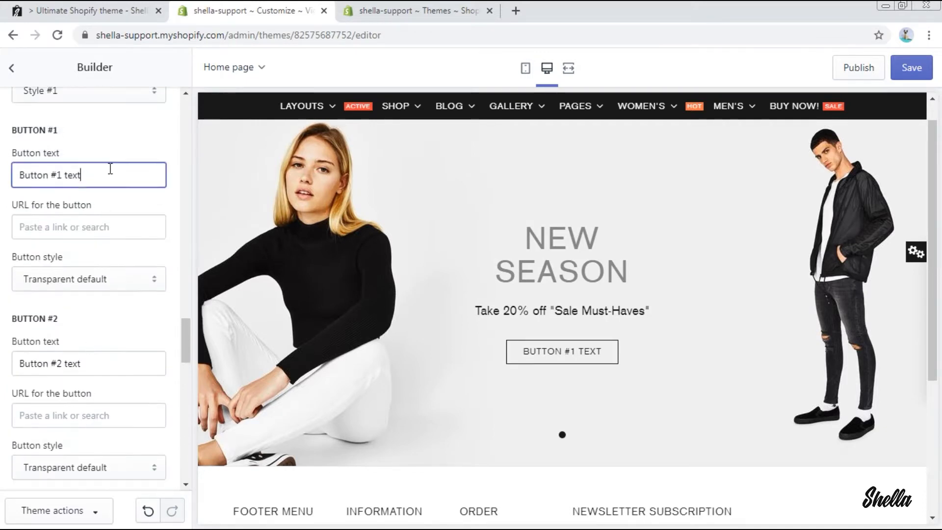
{"action": "scroll", "scroll_direction": "down", "scroll_amount": 3}
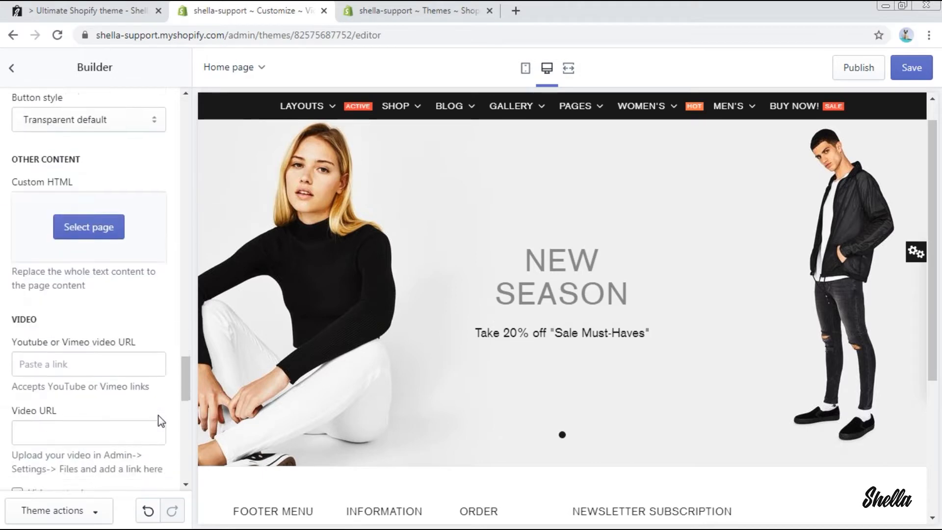
{"action": "scroll", "scroll_direction": "down", "scroll_amount": 3}
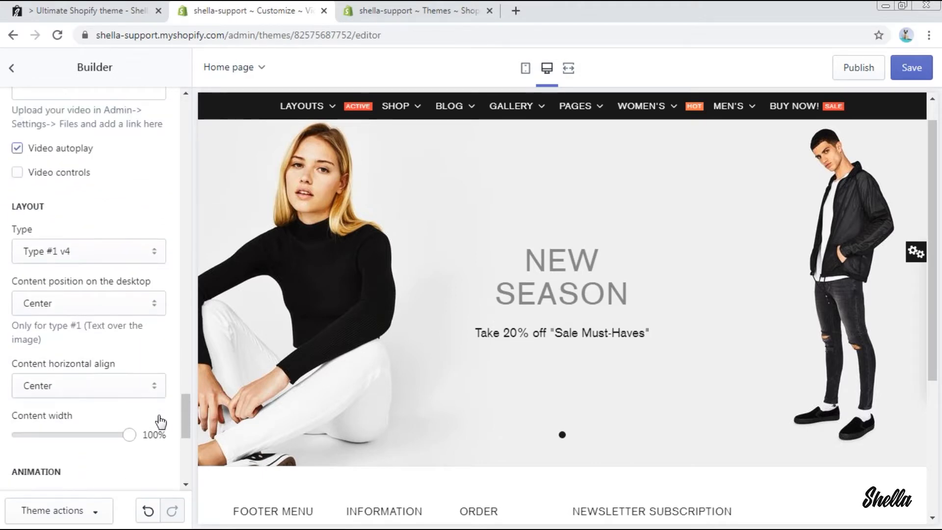
{"action": "scroll", "scroll_direction": "down", "scroll_amount": 3}
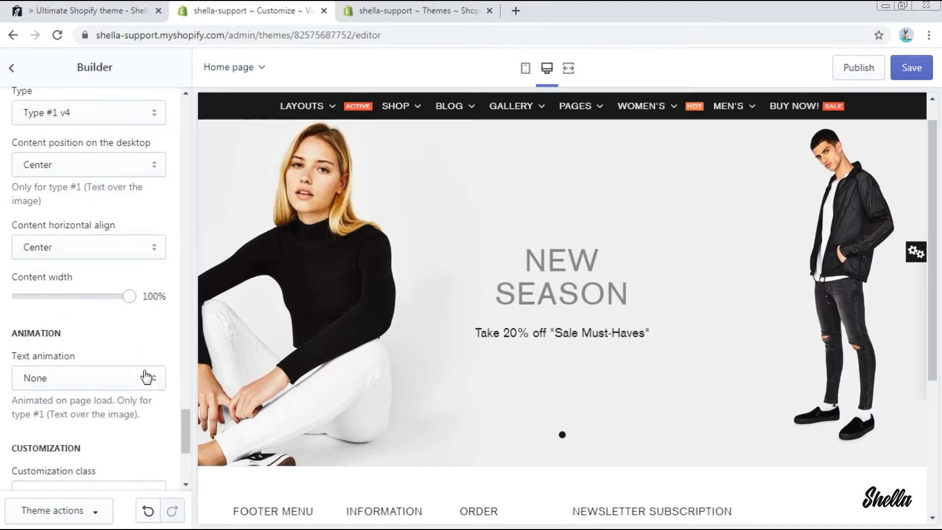
{"action": "left_click", "coordinate": [88, 378]}
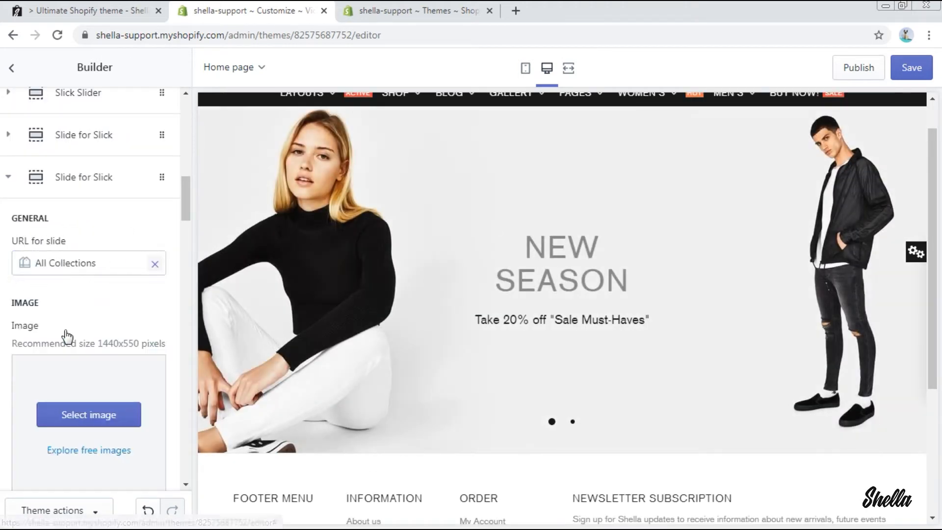
- Give the second slide the street photo and 'TAKE YOUR FIT TO THE <br> NEXT LEVEL' with a jeans subtitle
{"action": "left_click", "coordinate": [88, 414]}
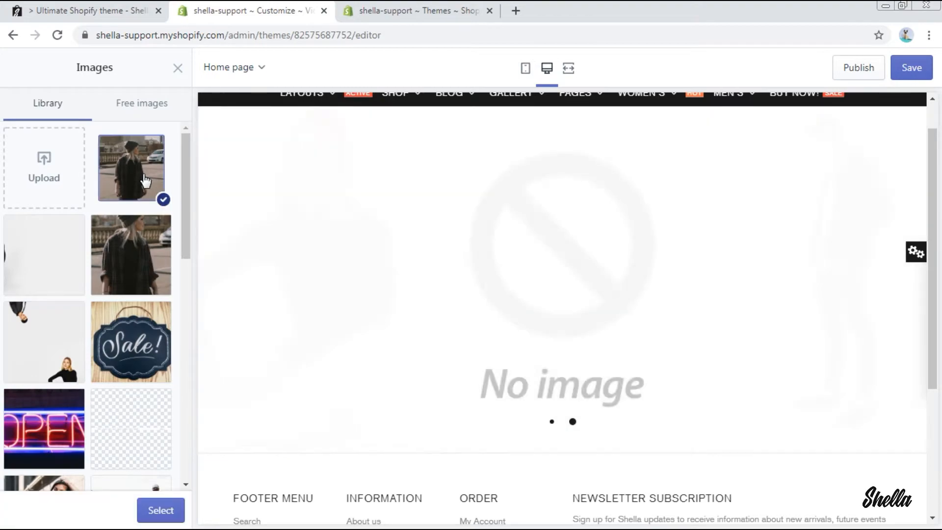
{"action": "left_click", "coordinate": [160, 510]}
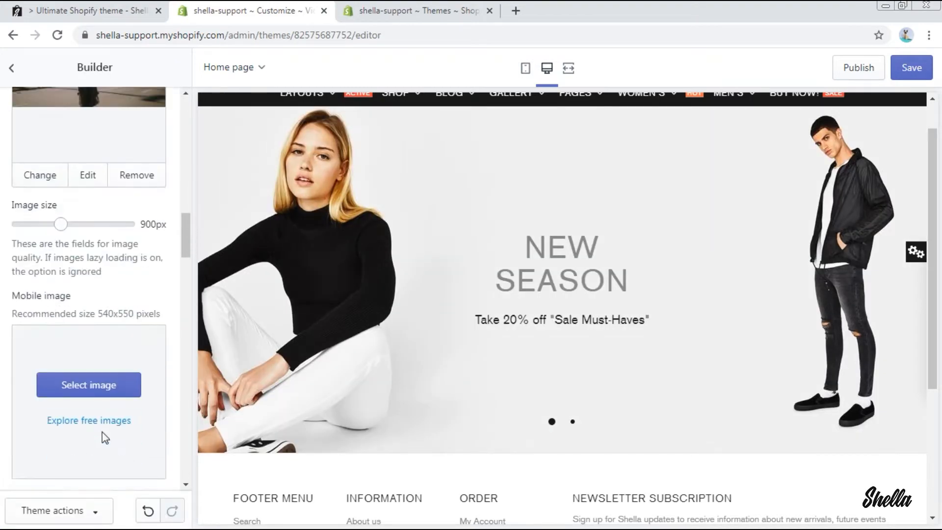
{"action": "scroll", "scroll_direction": "down", "scroll_amount": 3}
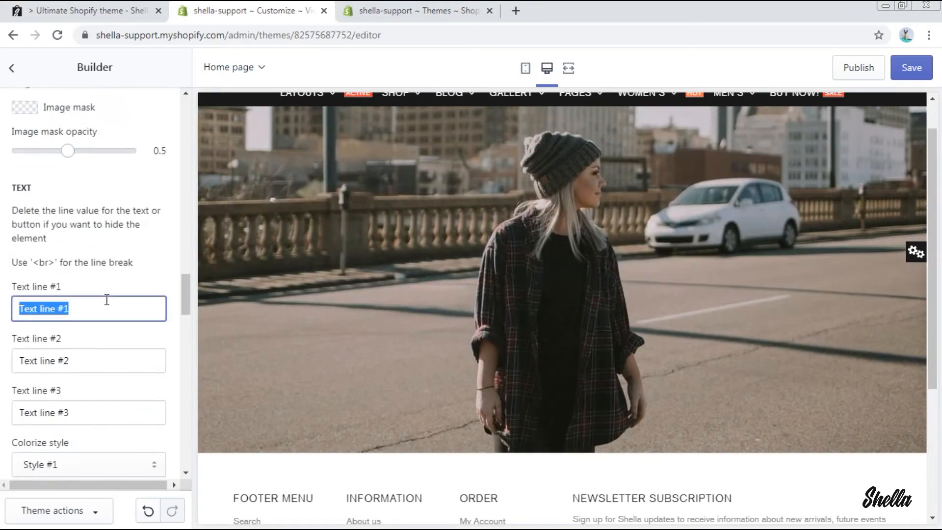
{"action": "type", "text": "TAKE YOUR"}
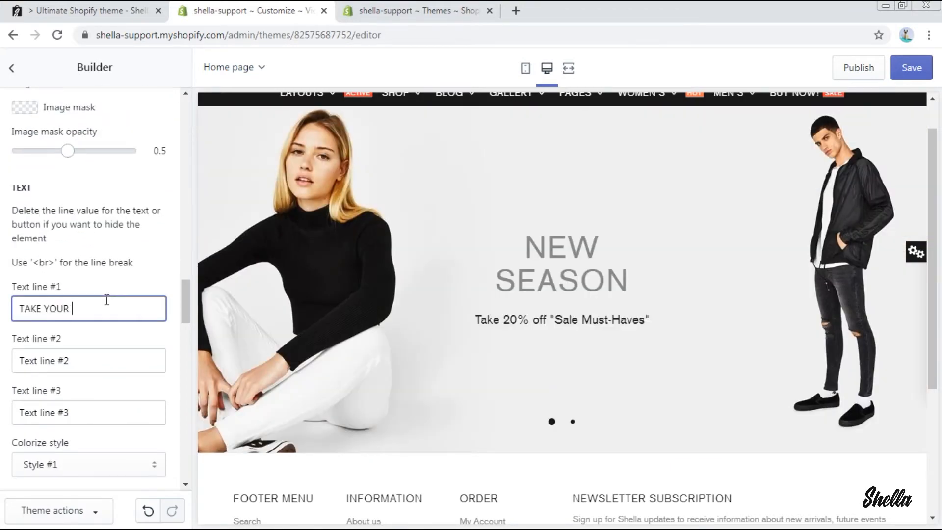
{"action": "type", "text": "FIT TO THE"}
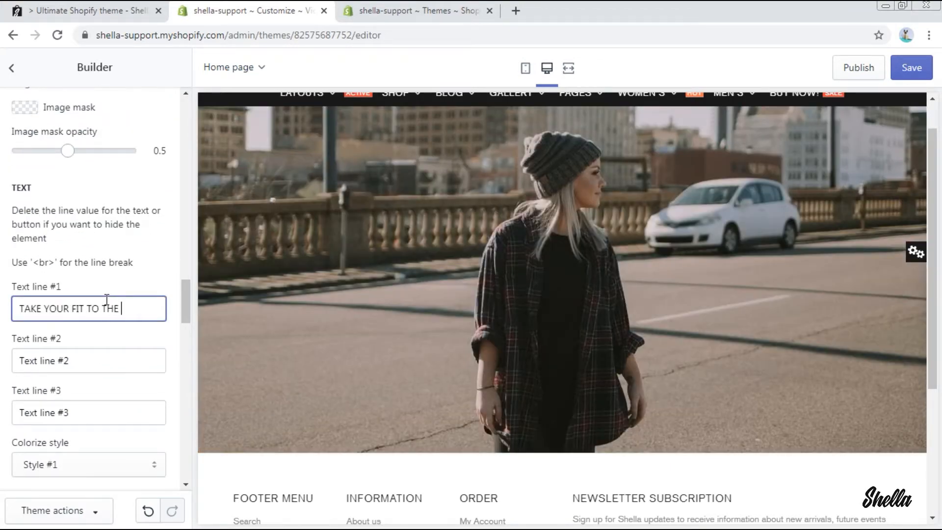
{"action": "type", "text": "<br>"}
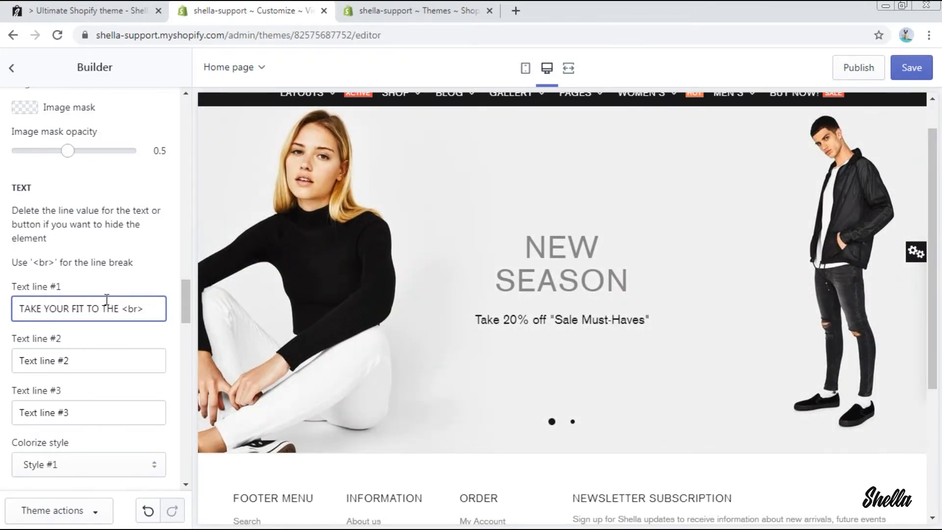
{"action": "type", "text": "NEX"}
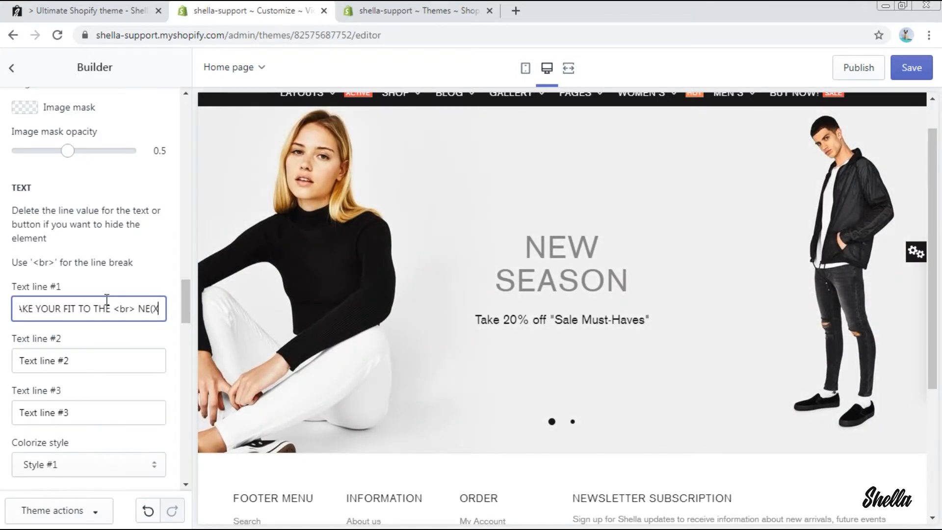
{"action": "type", "text": "LEVEL"}
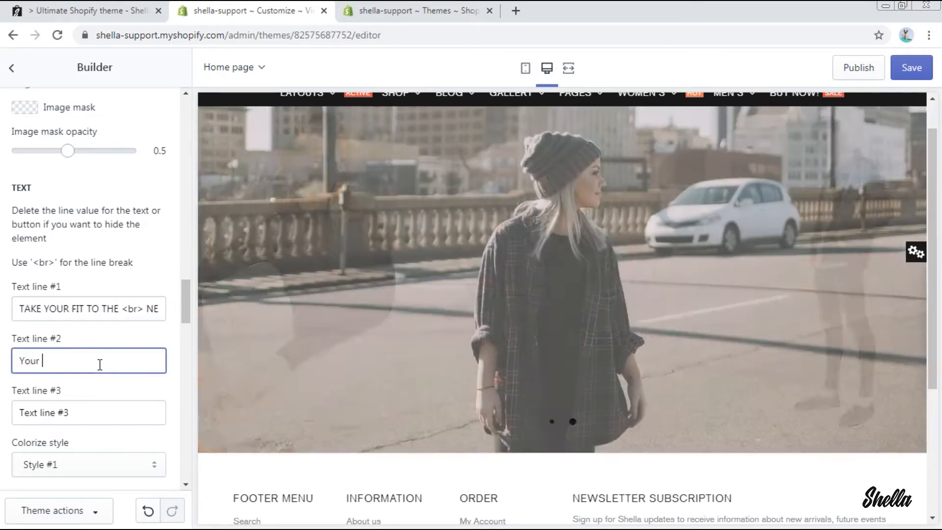
{"action": "type", "text": "favourite"}
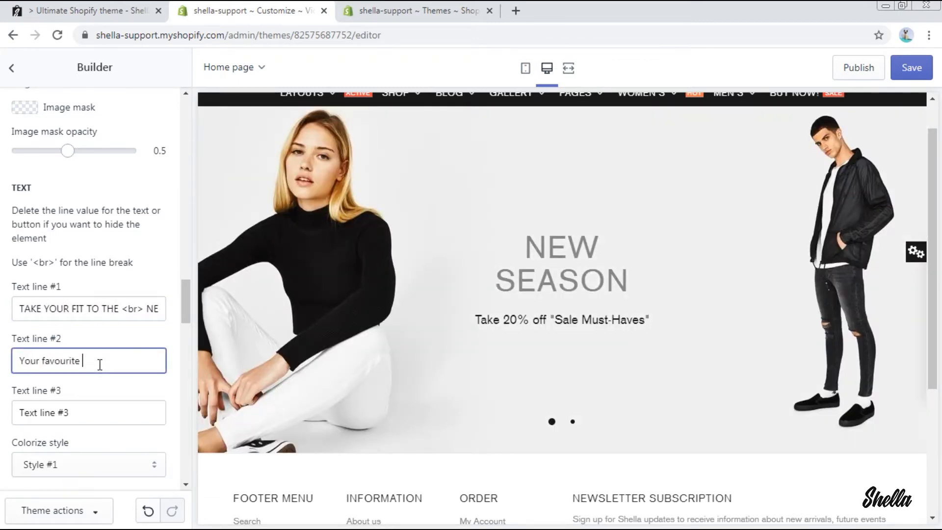
{"action": "type", "text": "jean fits and short"}
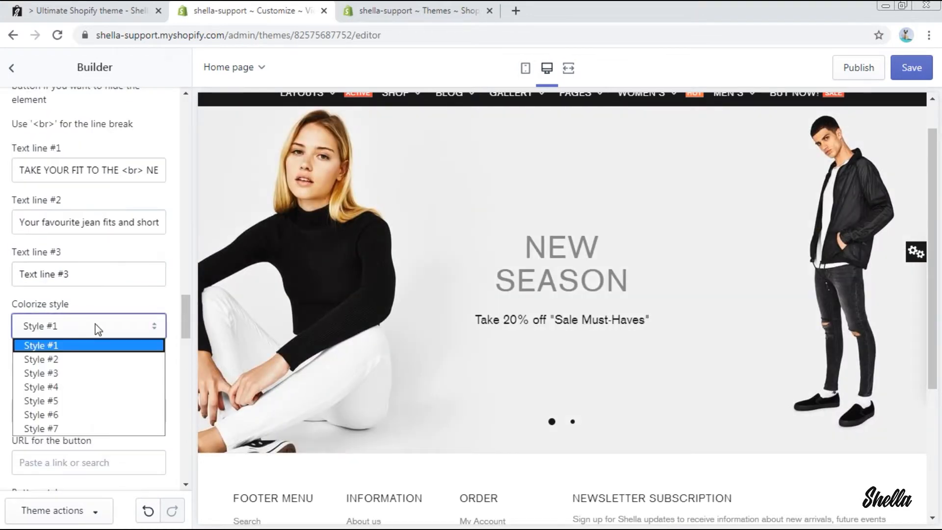
- Apply colour Style #5 and Scale In text animation to the second slide
{"action": "left_click", "coordinate": [41, 401]}
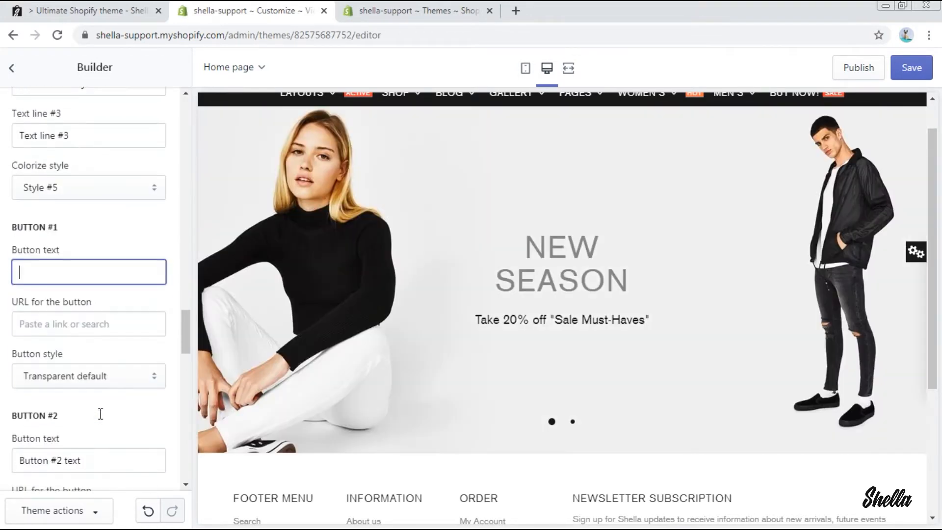
{"action": "scroll", "scroll_direction": "down", "scroll_amount": 3}
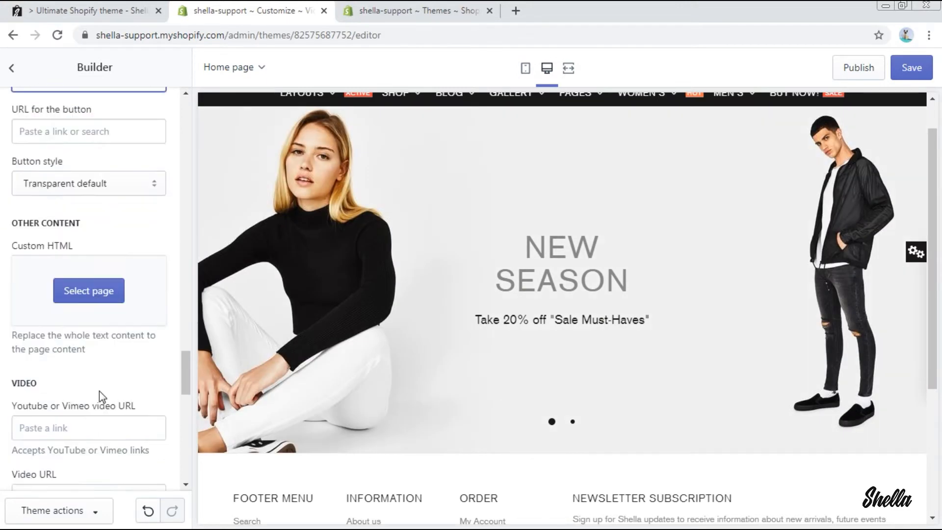
{"action": "left_click", "coordinate": [89, 278]}
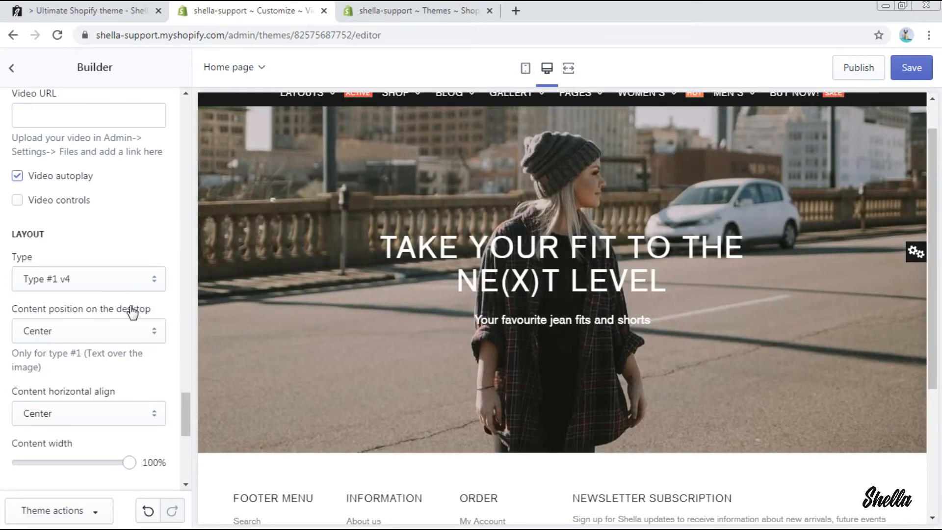
{"action": "left_click", "coordinate": [88, 335]}
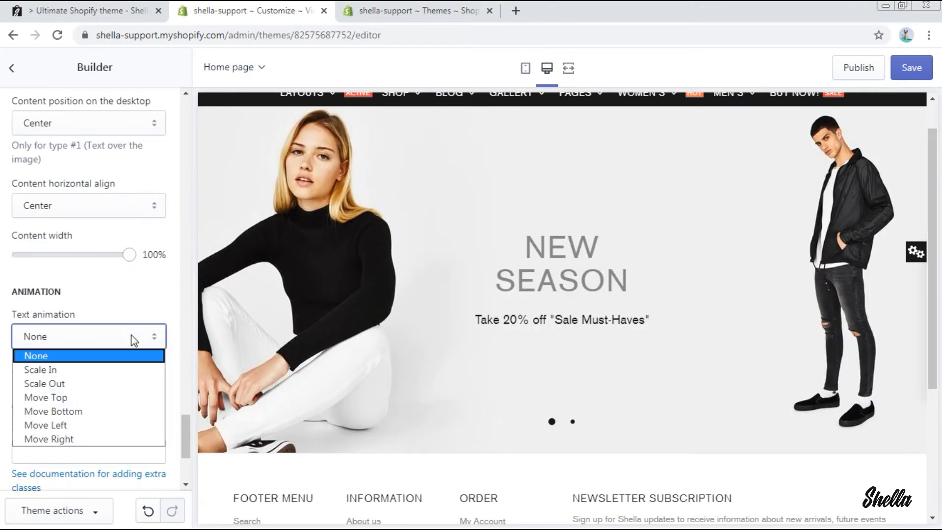
{"action": "left_click", "coordinate": [40, 369]}
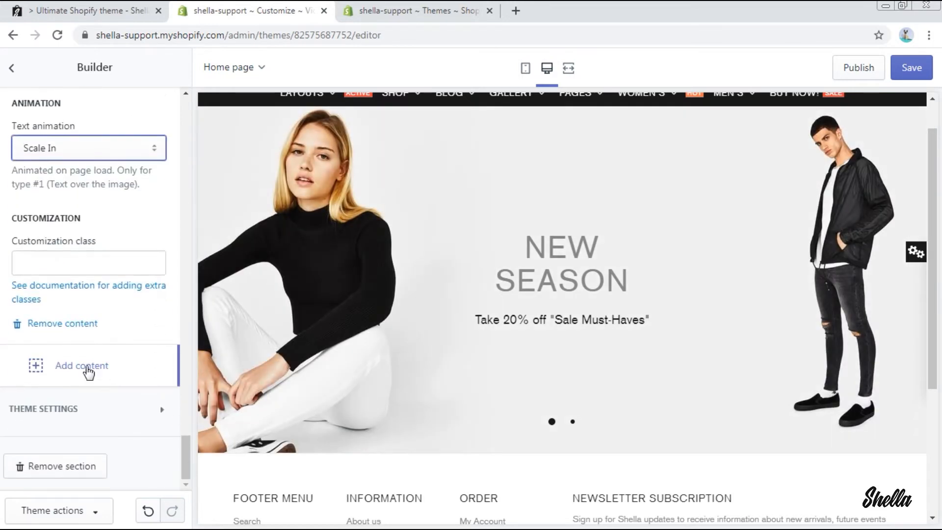
- Add a third slide with 'FINAL <br> CLEARANCE' and 'Take 20% off "Sale Must-Haves"', Style #5, empty Button #2
{"action": "left_click", "coordinate": [81, 365]}
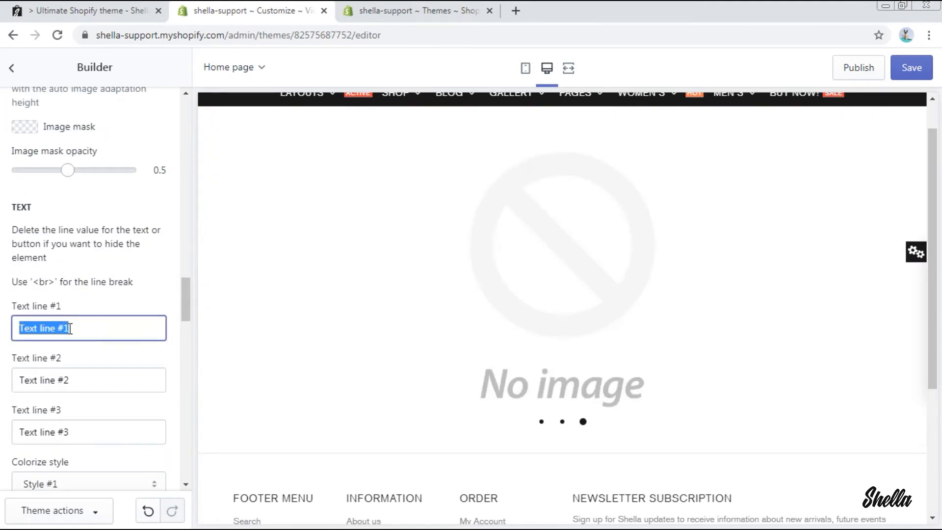
{"action": "type", "text": "FINAL <br> CLEARANCE"}
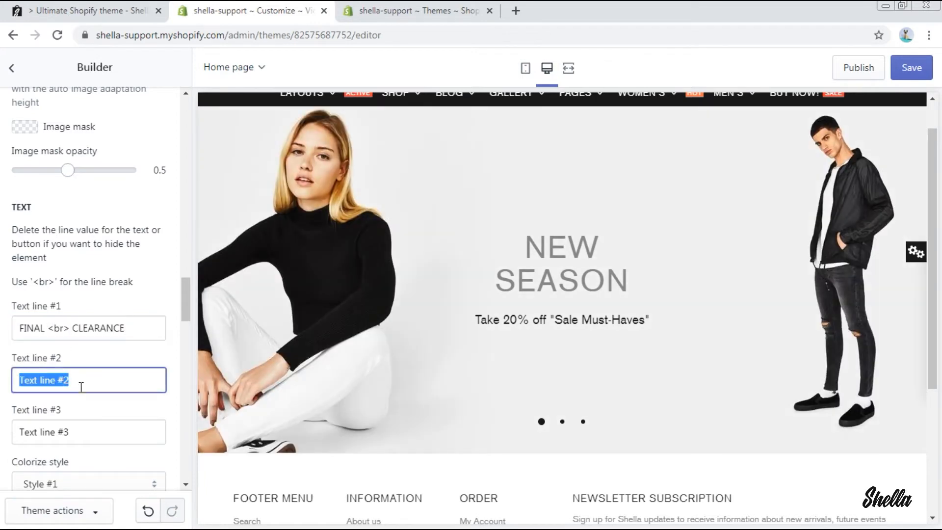
{"action": "type", "text": "Take 20% off \"\""}
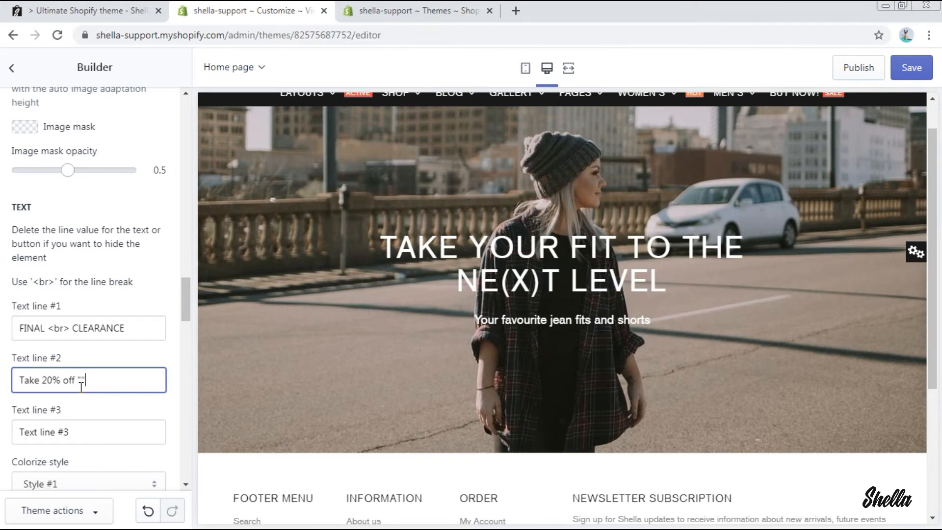
{"action": "type", "text": "Sale Must-Haves\""}
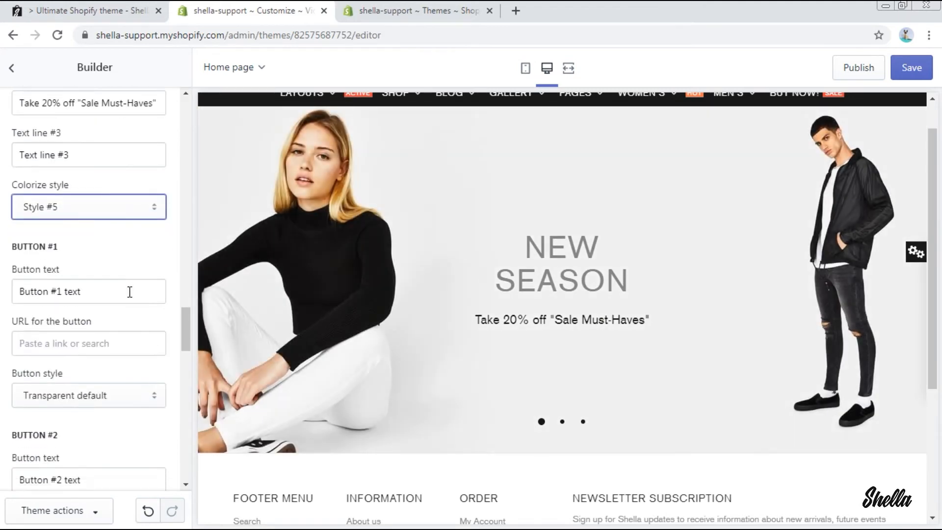
{"action": "scroll", "scroll_direction": "down", "scroll_amount": 3}
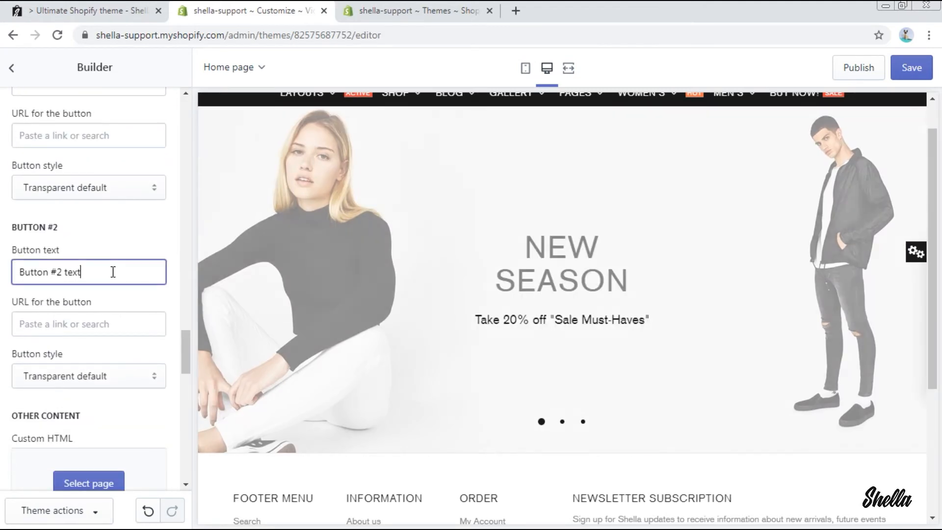
{"action": "key", "text": "ctrl+a"}
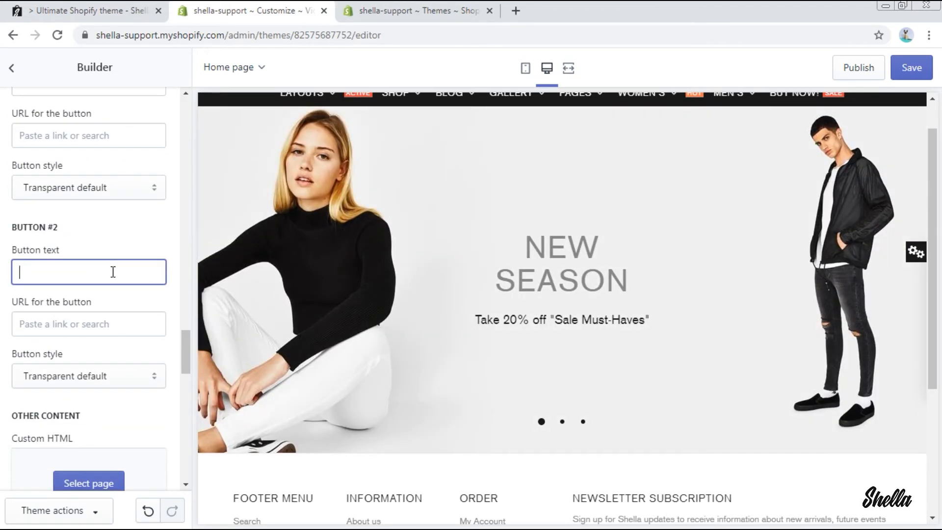
{"action": "scroll", "scroll_direction": "down", "scroll_amount": 3}
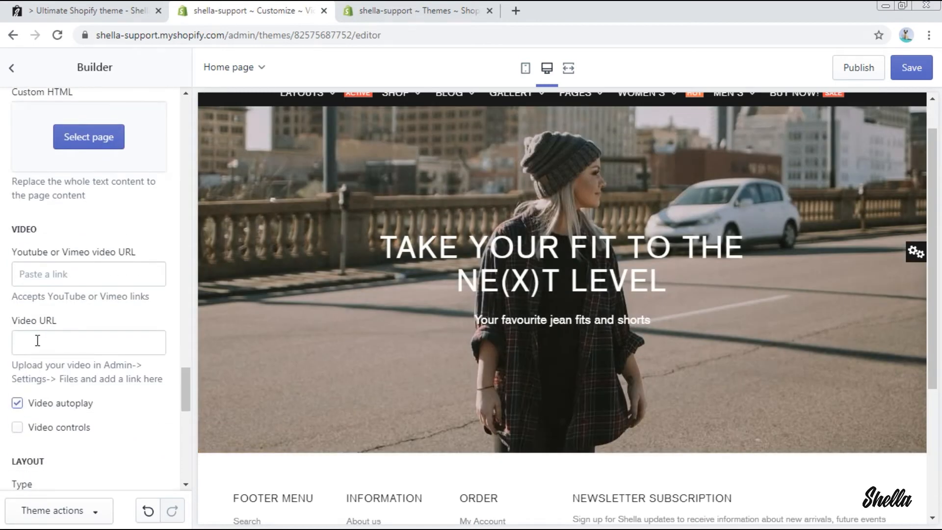
- Copy the Video-short.mp4 link from Settings > Files and return to the theme editor
{"action": "left_click", "coordinate": [51, 508]}
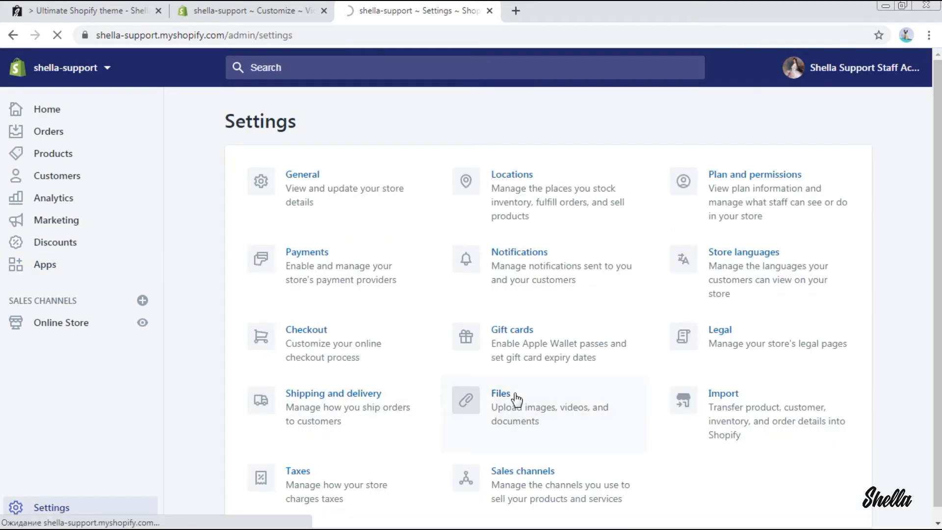
{"action": "left_click", "coordinate": [501, 393]}
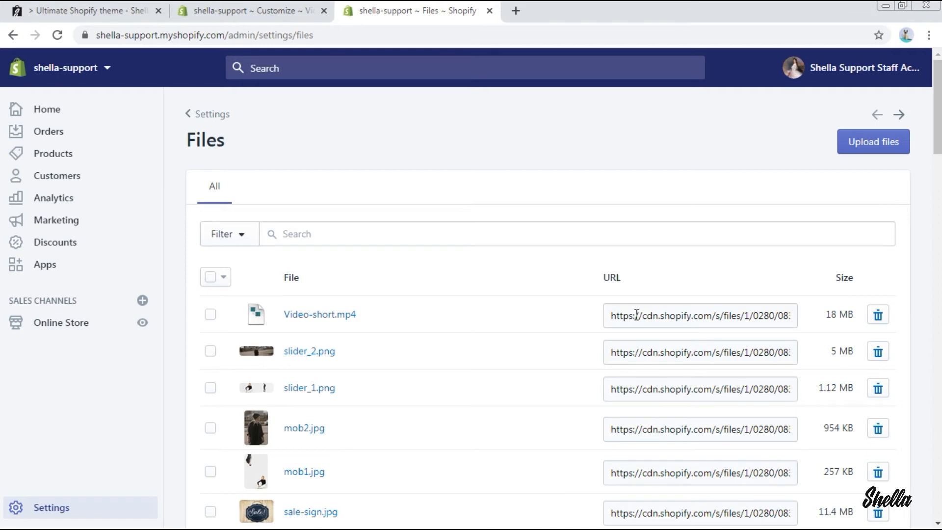
{"action": "left_click", "coordinate": [252, 10]}
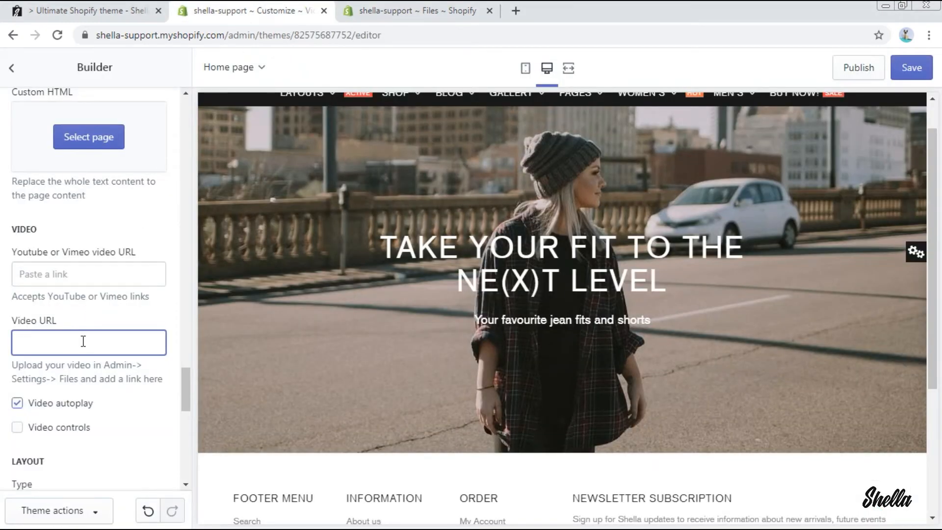
- Give the third slide the Video-short.mp4 URL, Type #1 v4 layout and Scale In animation
{"action": "type", "text": "Video-short.mp4?v=1592400658"}
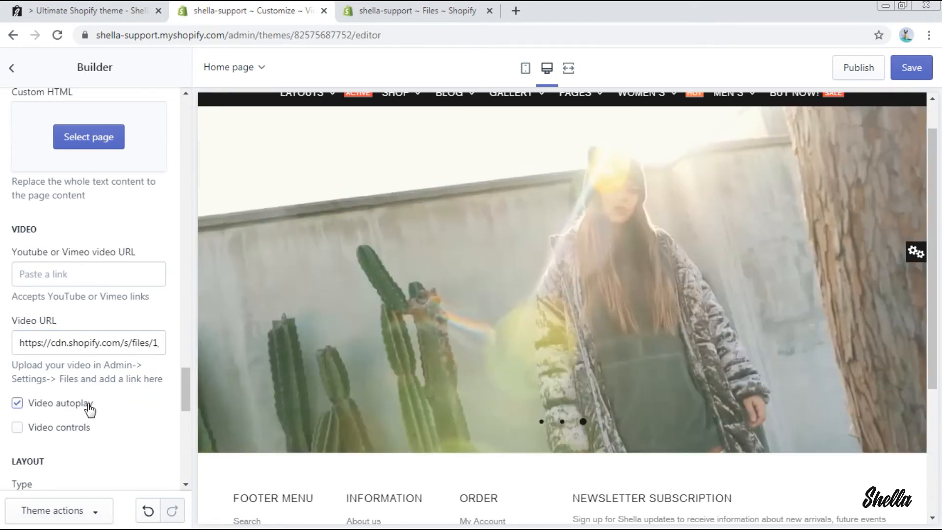
{"action": "scroll", "scroll_direction": "down", "scroll_amount": 3}
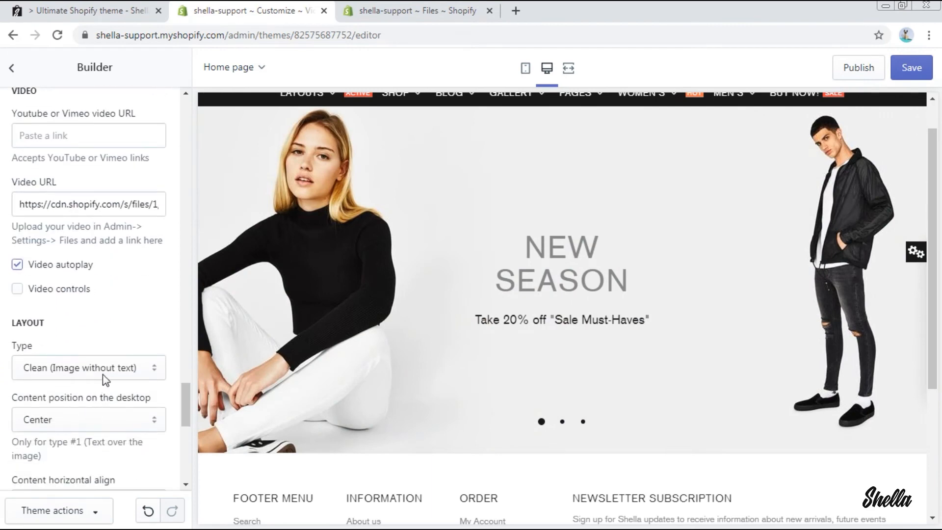
{"action": "left_click", "coordinate": [88, 367]}
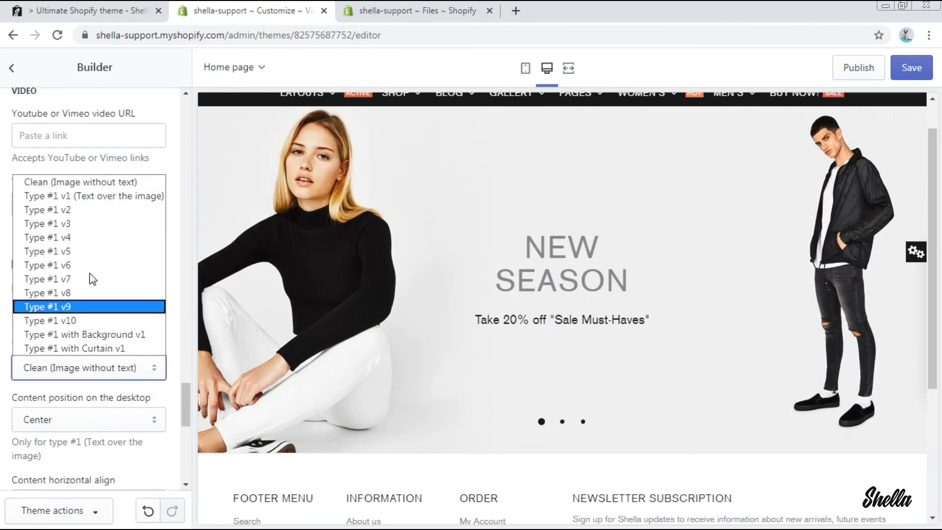
{"action": "left_click", "coordinate": [47, 237]}
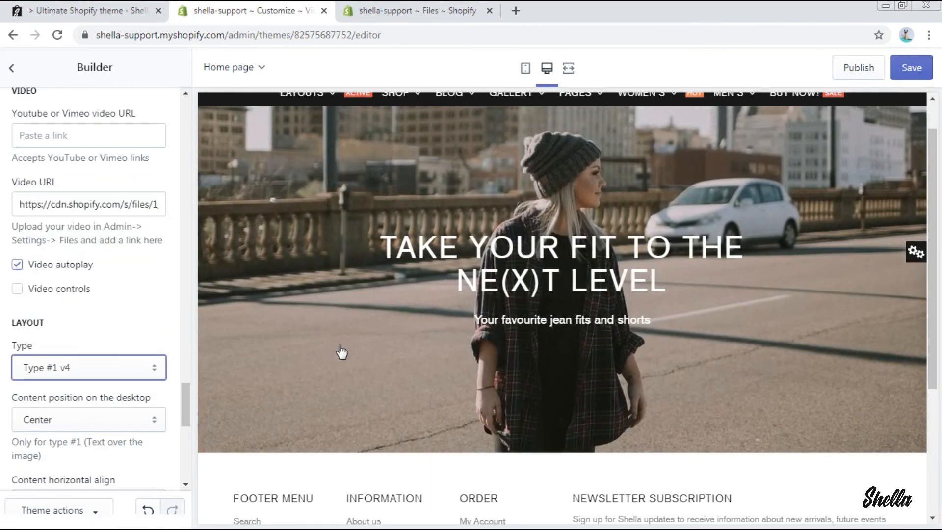
{"action": "left_click", "coordinate": [582, 421]}
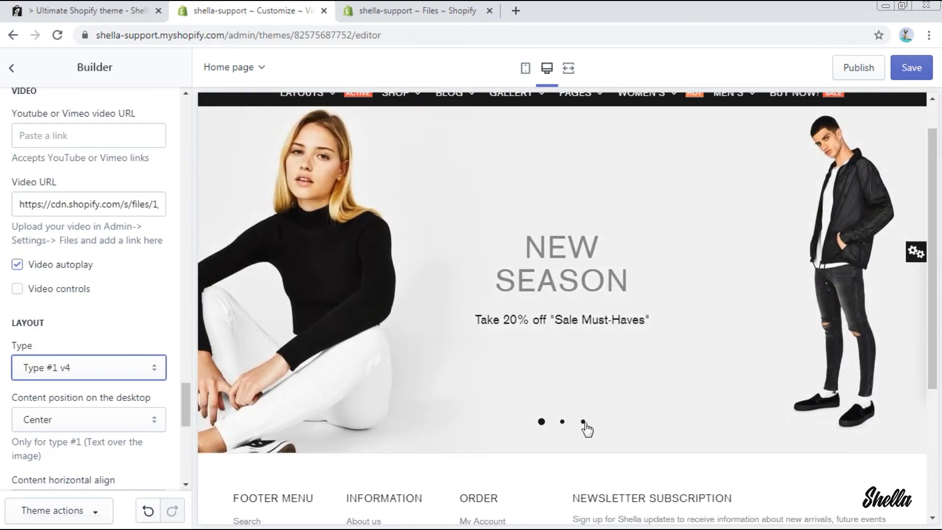
{"action": "left_click", "coordinate": [582, 421]}
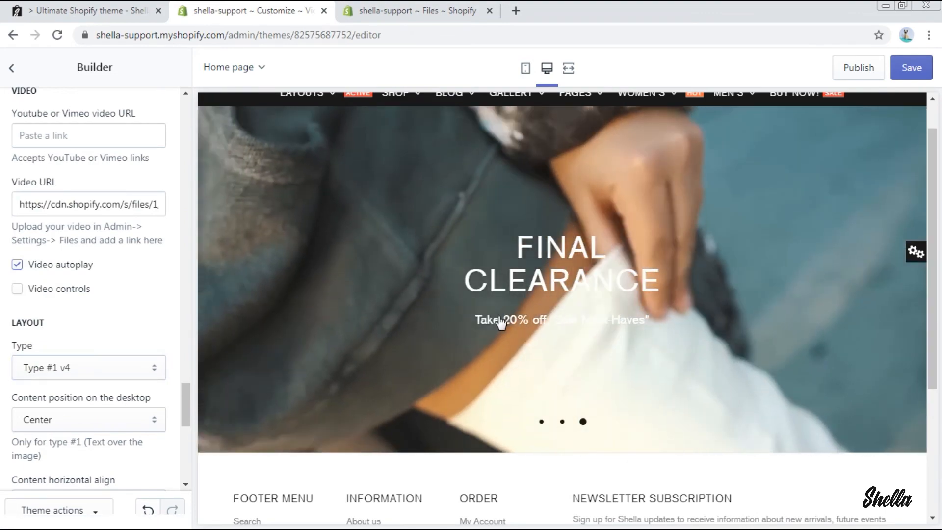
{"action": "scroll", "scroll_direction": "down", "scroll_amount": 3}
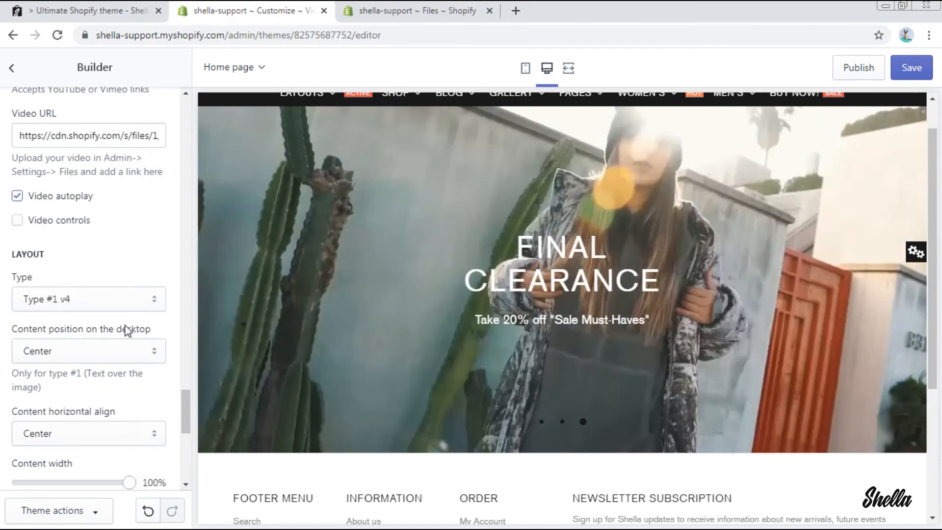
{"action": "left_click", "coordinate": [88, 355]}
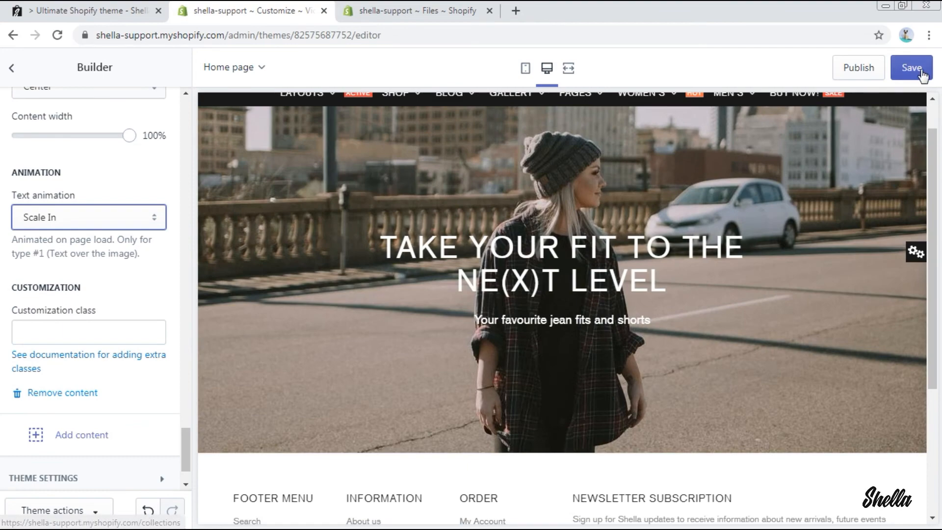
- Save the three-slide slider changes and preview the home page in mobile view
{"action": "left_click", "coordinate": [488, 68]}
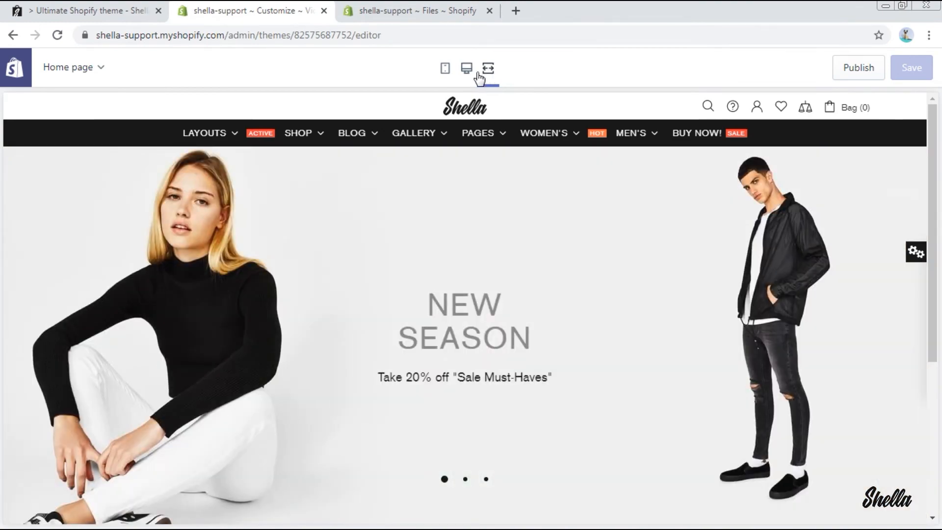
{"action": "left_click", "coordinate": [522, 68]}
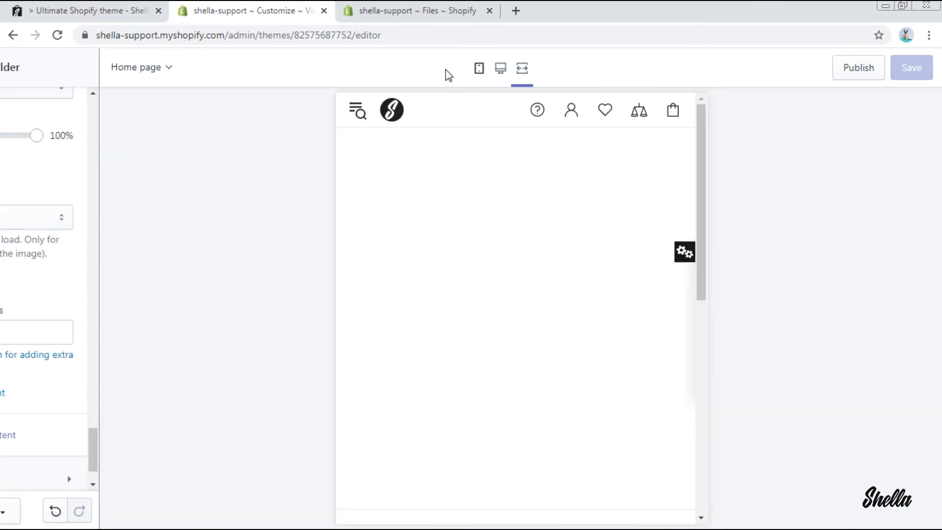
{"action": "left_click", "coordinate": [524, 67]}
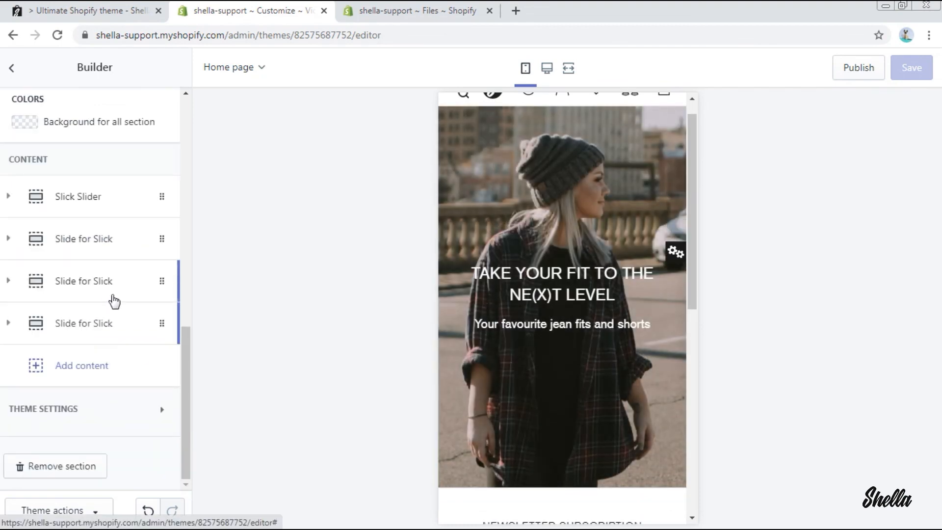
{"action": "scroll", "scroll_direction": "up", "scroll_amount": 3}
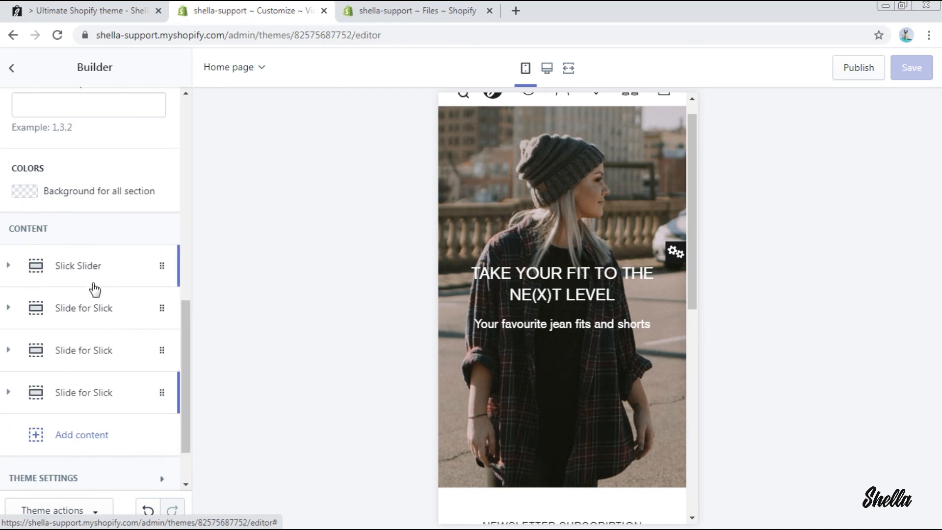